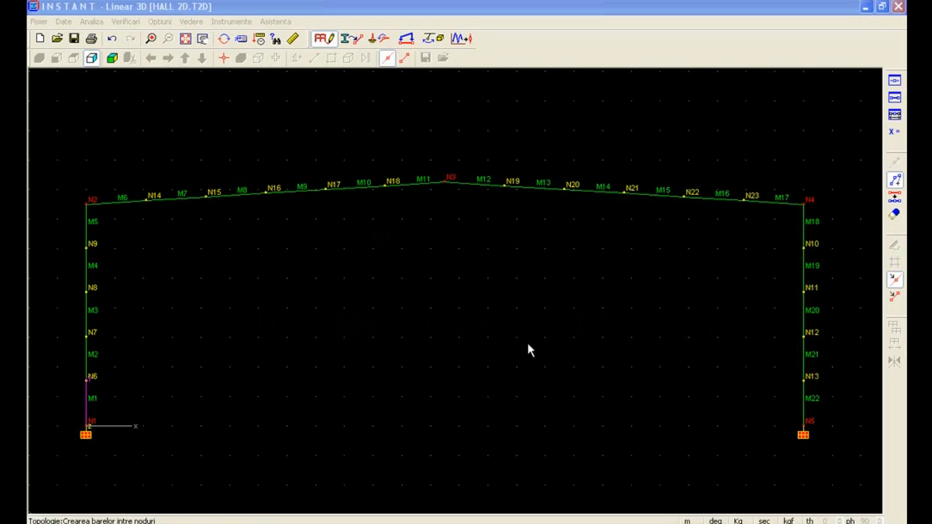
pyautogui.moveTo(182, 263)
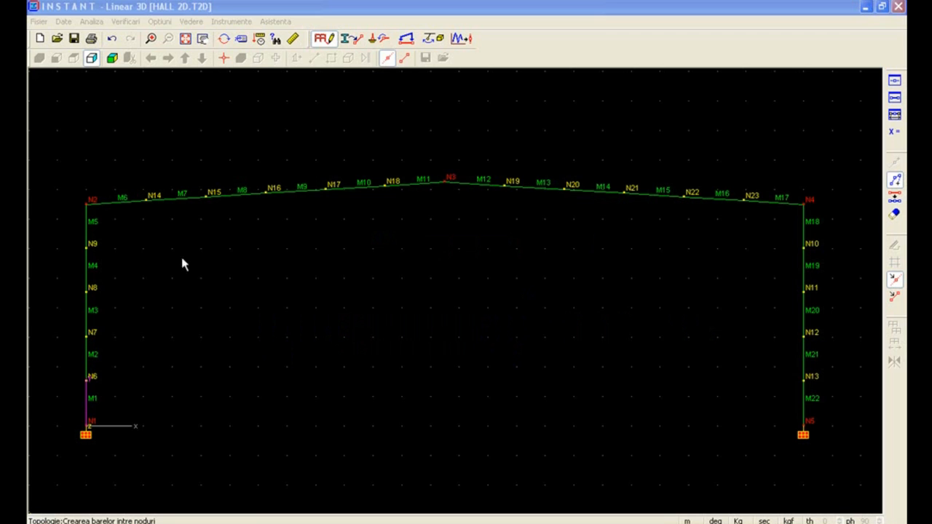
# Step: Launch Generator 3D from the Fisier menu while HALL 2D stays loaded
pyautogui.click(36, 21)
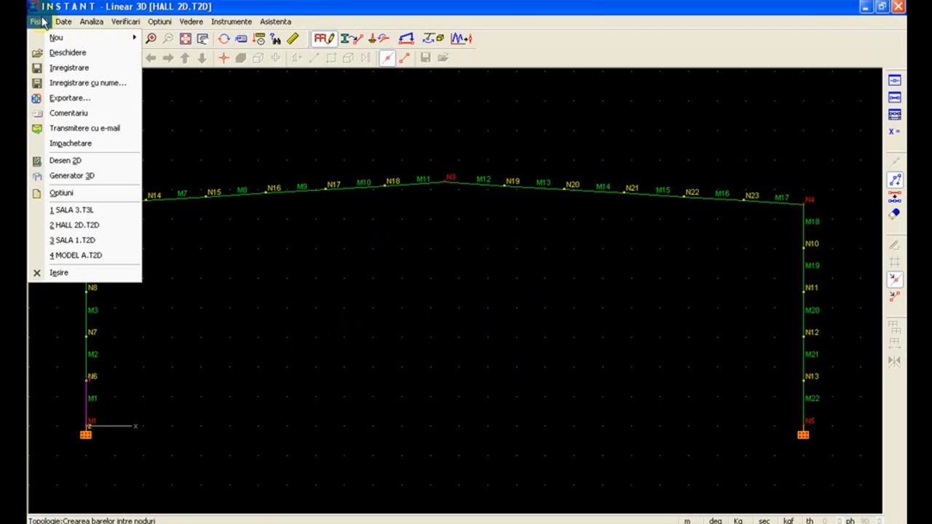
pyautogui.moveTo(72, 175)
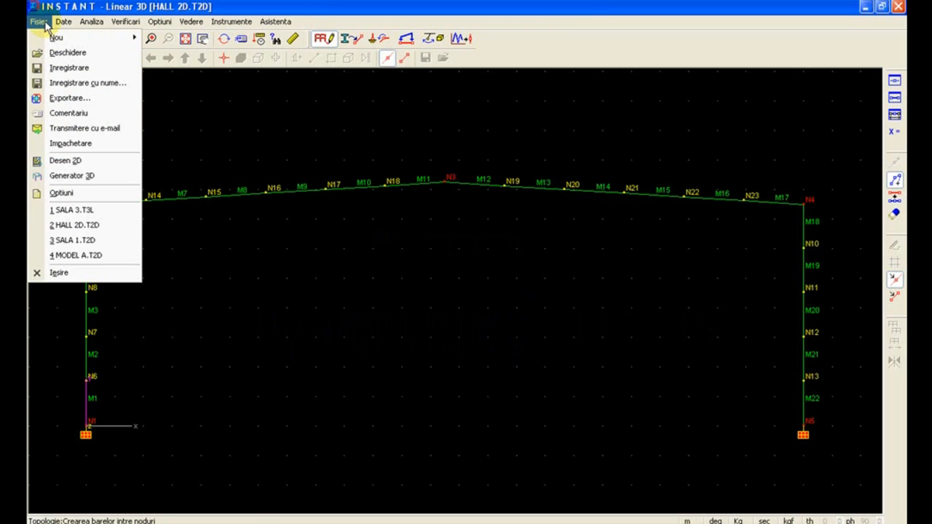
pyautogui.click(38, 21)
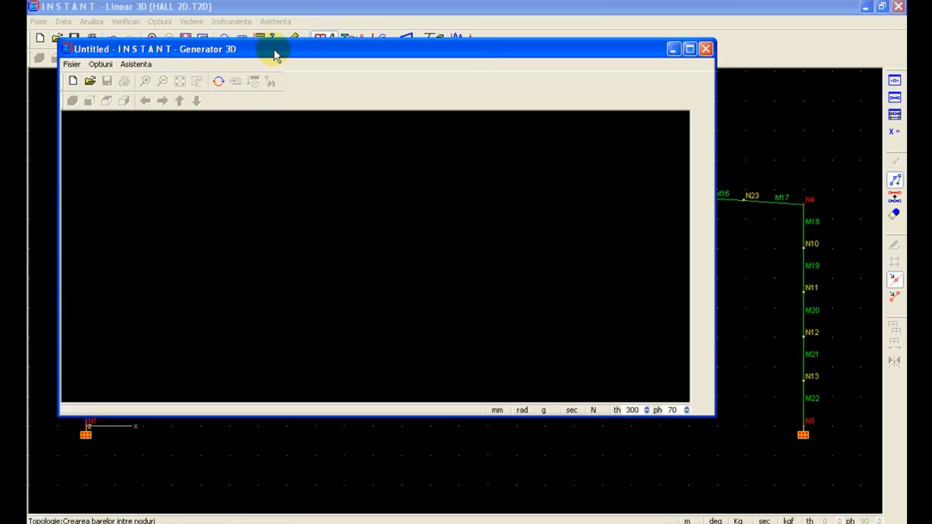
# Step: Create new generator file 'hall 3D' and add HALL 2D.T2D as a generator plane
pyautogui.click(39, 21)
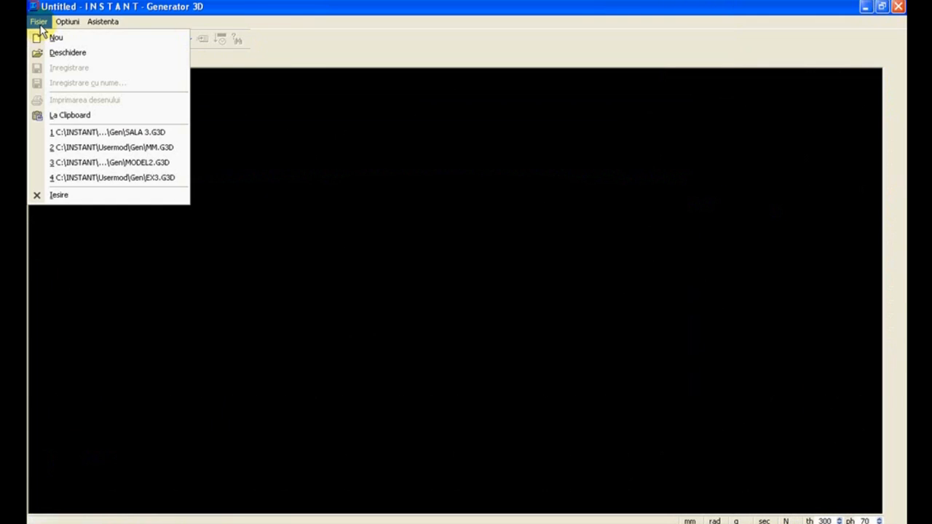
pyautogui.click(56, 37)
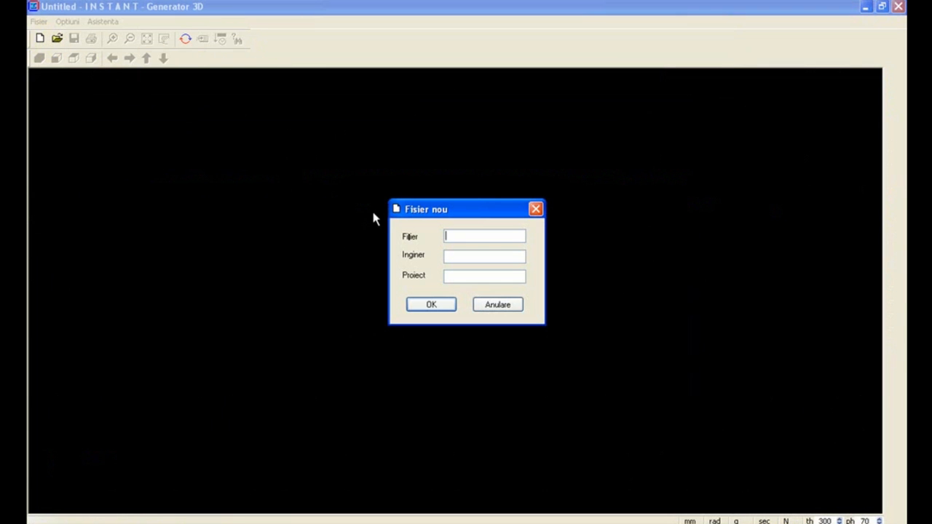
pyautogui.write('hall 3D')
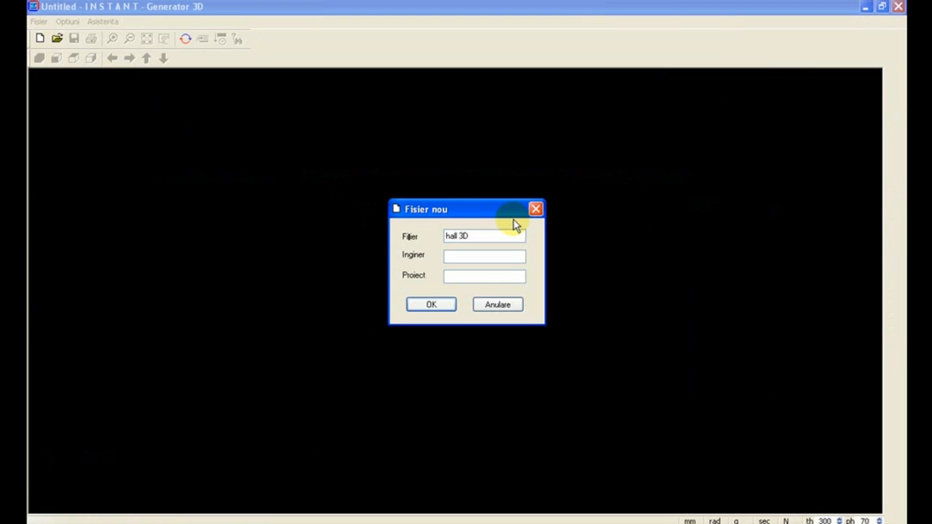
pyautogui.click(430, 304)
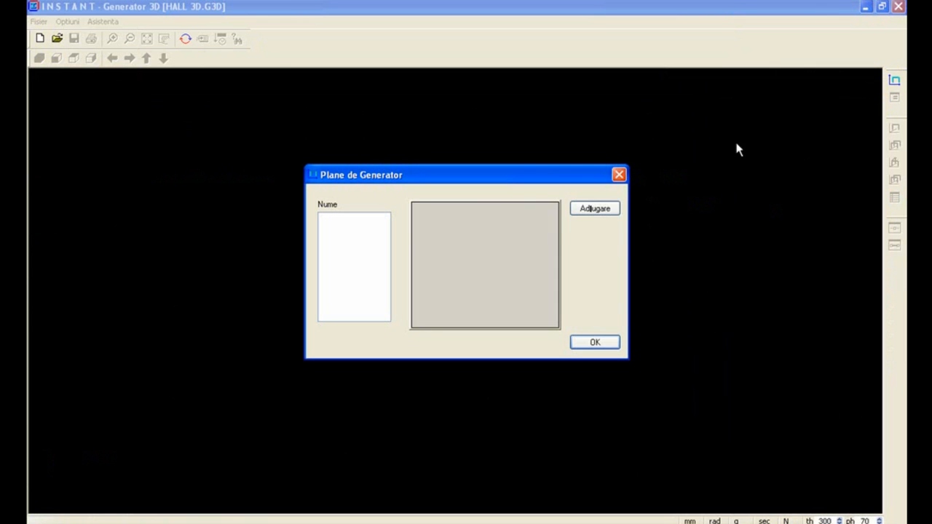
pyautogui.click(595, 209)
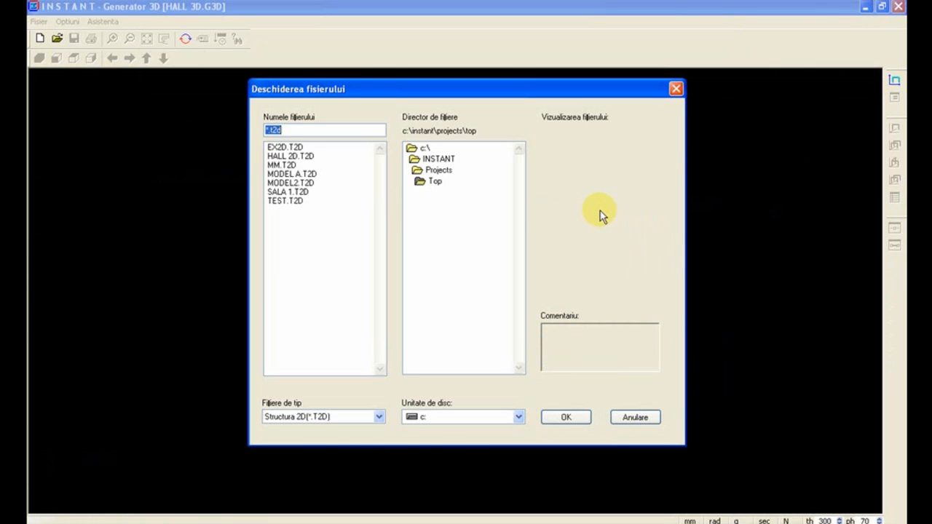
pyautogui.moveTo(295, 179)
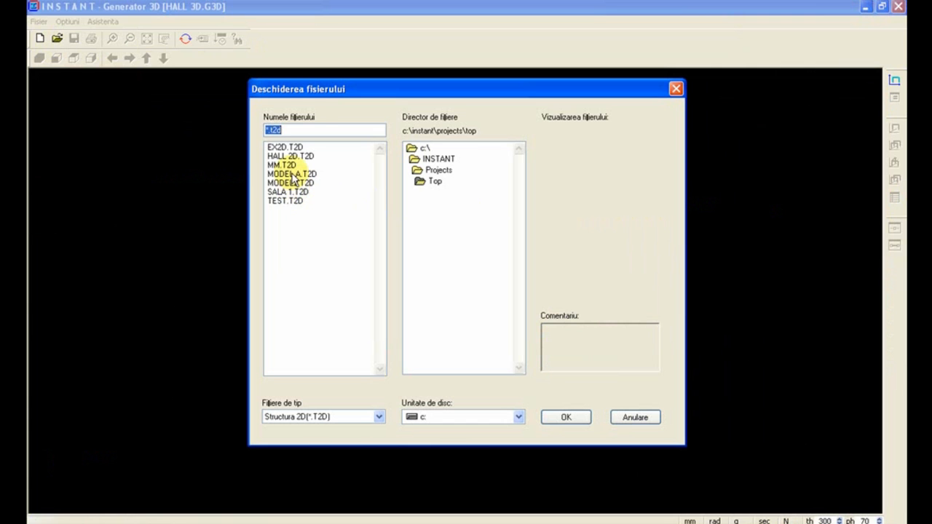
pyautogui.click(565, 416)
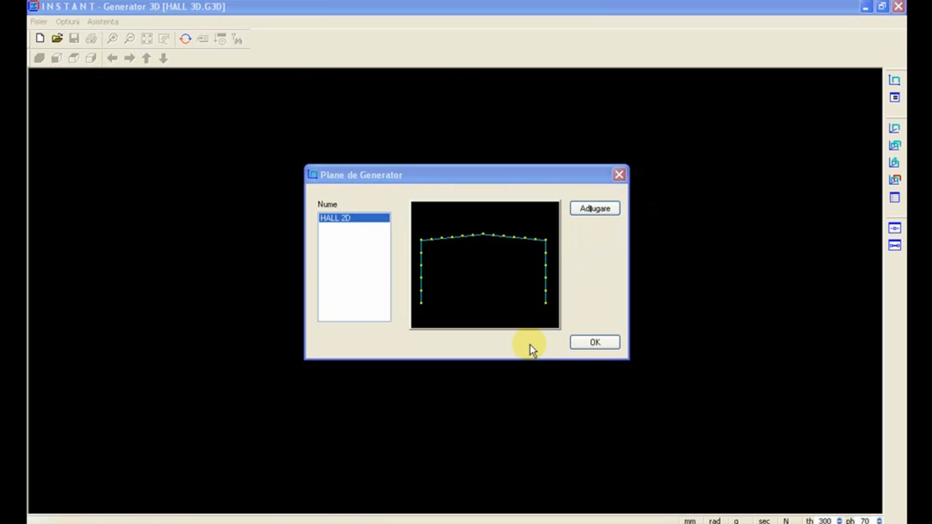
pyautogui.moveTo(594, 342)
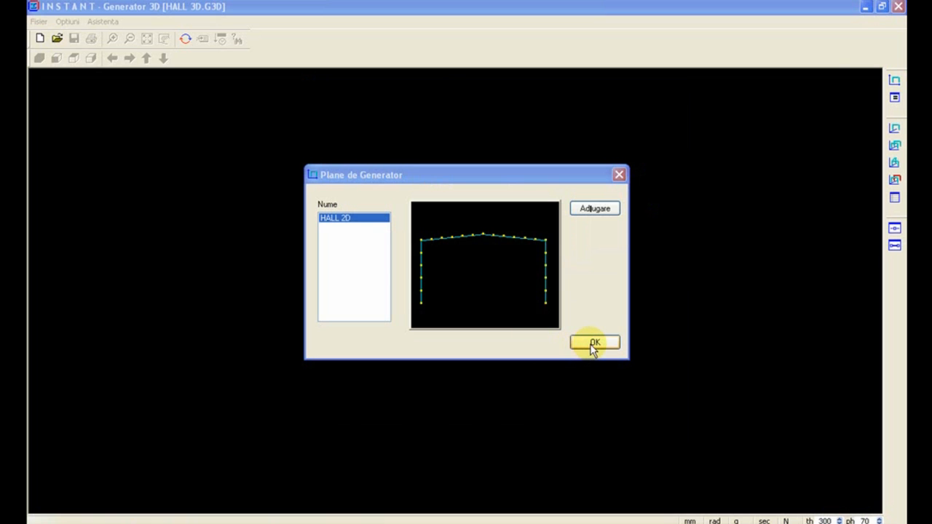
# Step: Enter frame copy depths 5000, 10000 and 15000 and box-select the frame nodes as a group
pyautogui.click(593, 343)
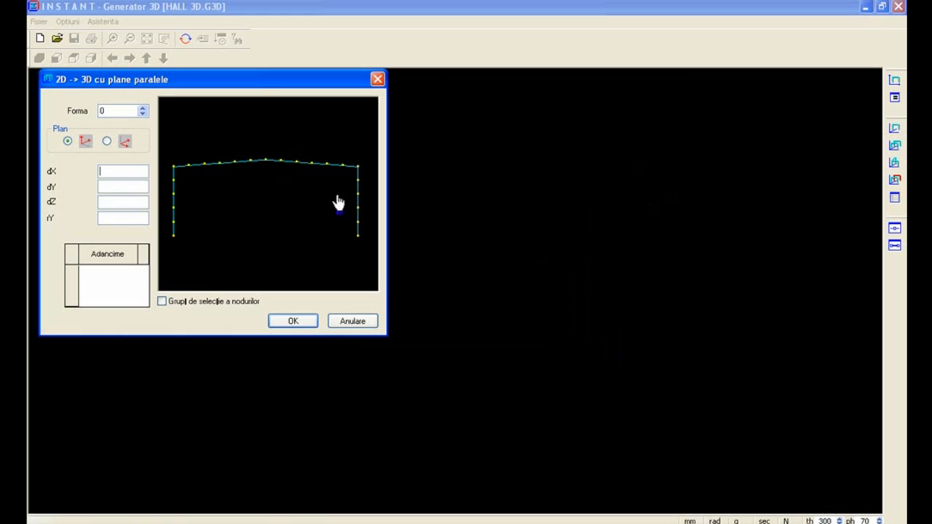
pyautogui.moveTo(338, 251)
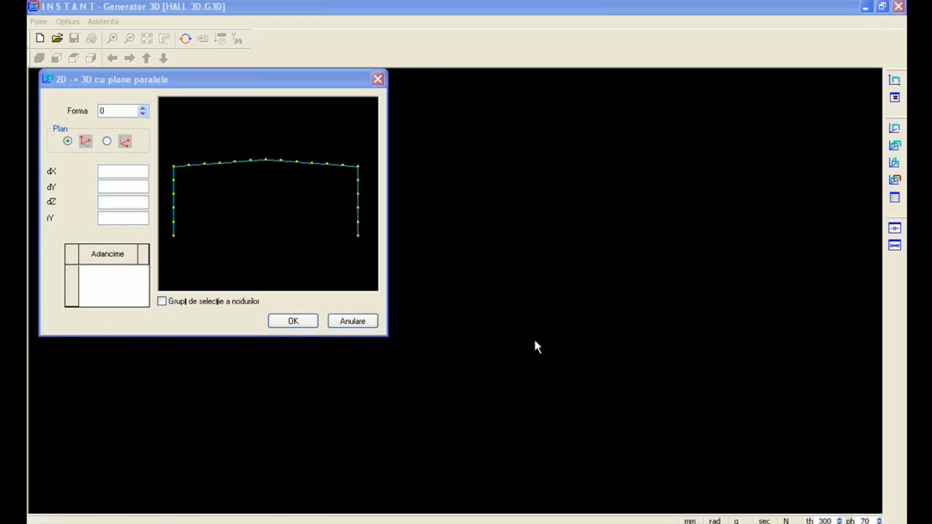
pyautogui.click(116, 271)
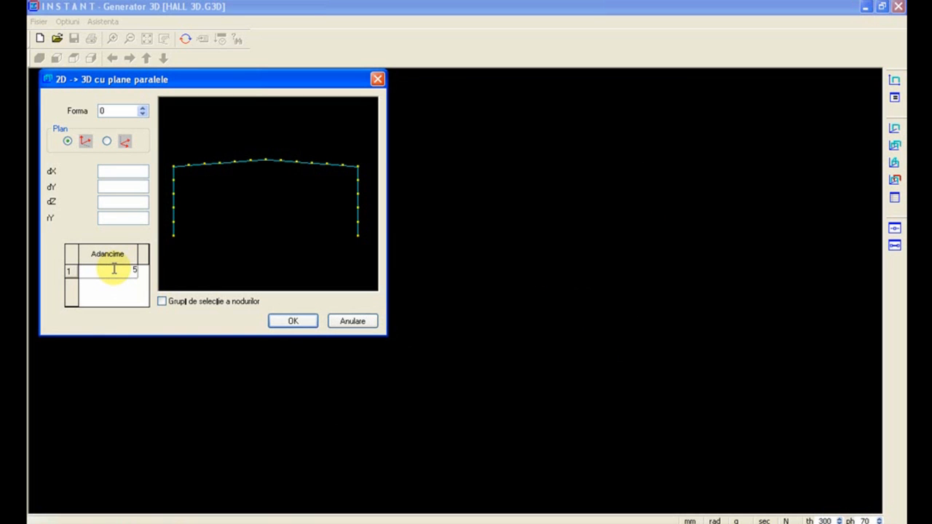
pyautogui.write('5000.000')
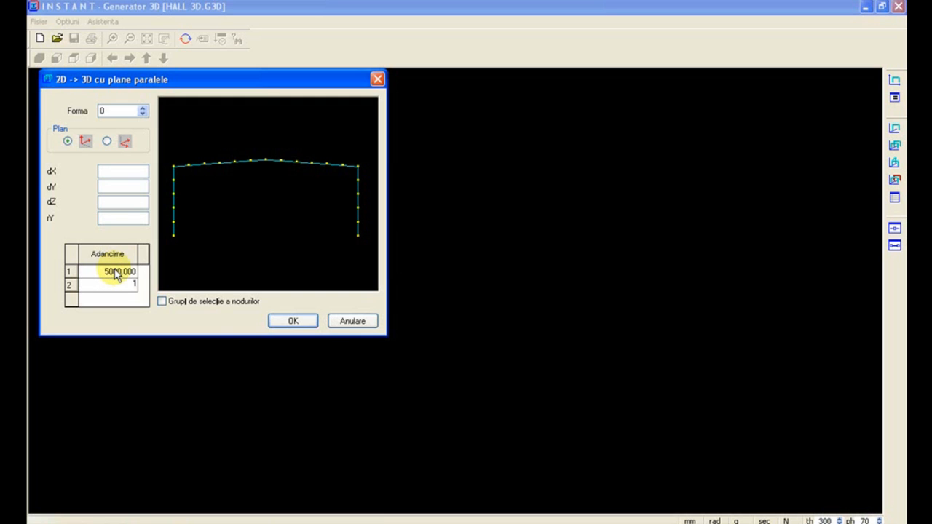
pyautogui.write('10000.000')
pyautogui.click(108, 298)
pyautogui.write('15000.000')
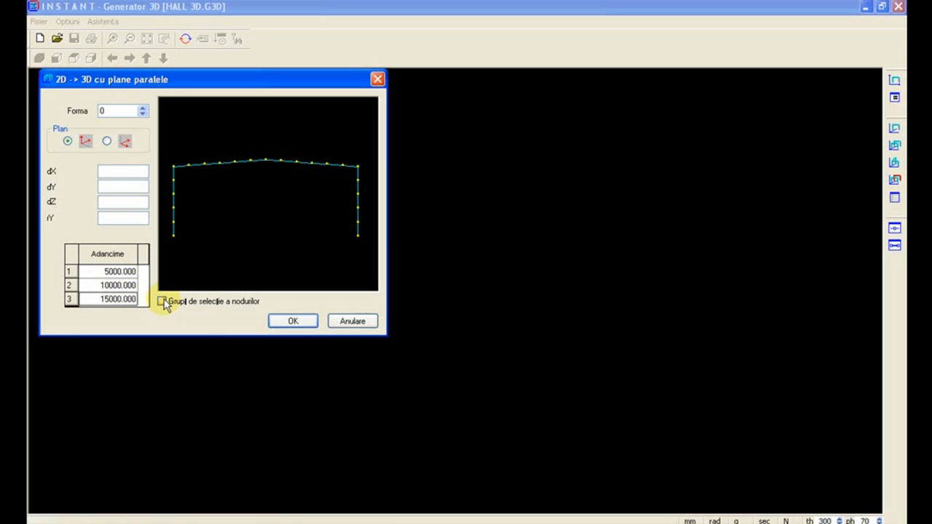
pyautogui.click(161, 302)
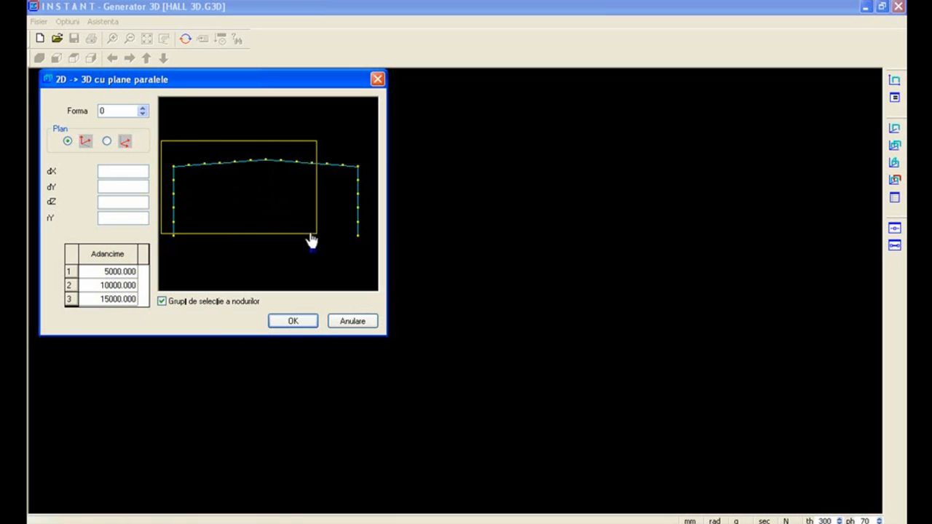
pyautogui.click(292, 321)
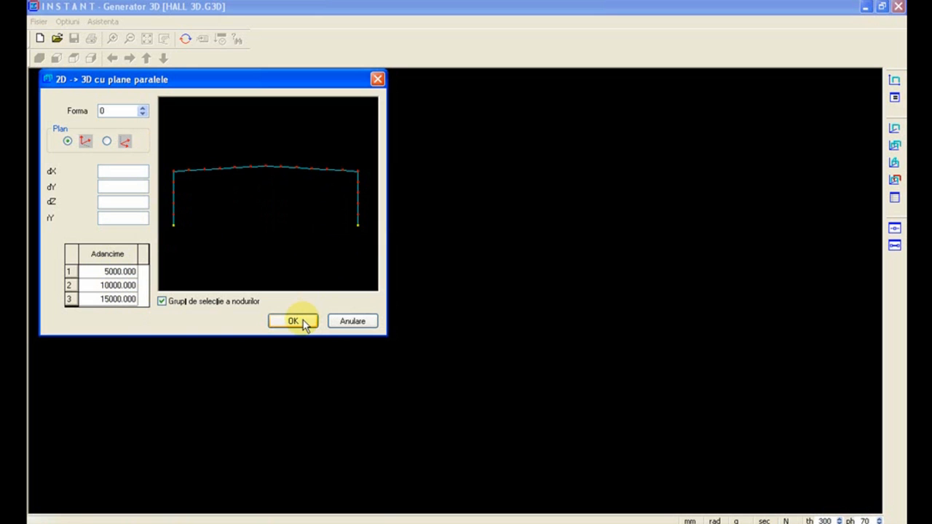
# Step: Generate the four-frame hall with longitudinal beams and exit the generator
pyautogui.click(293, 321)
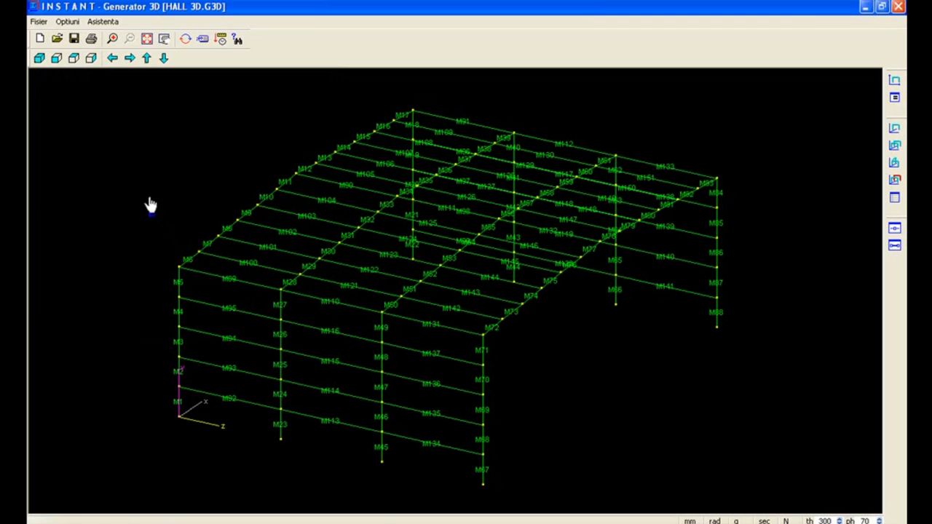
pyautogui.click(39, 21)
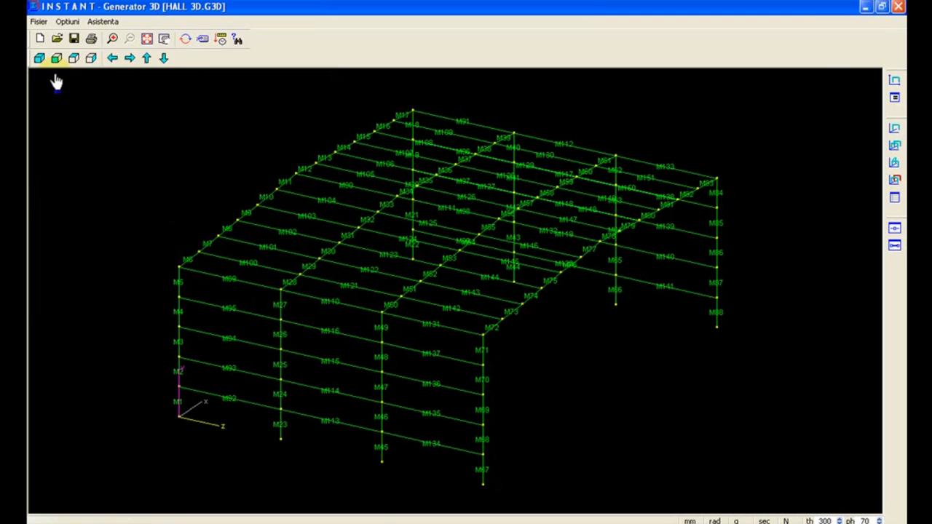
pyautogui.moveTo(353, 110)
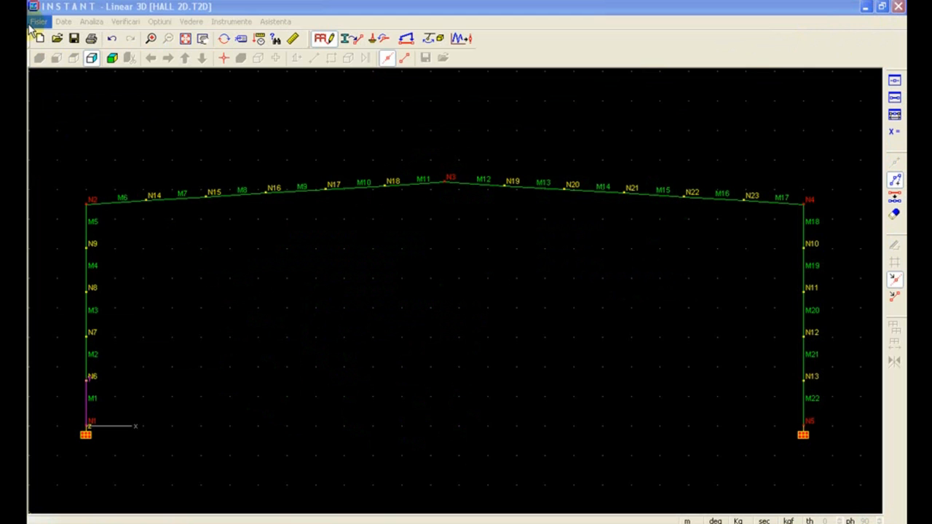
# Step: Open the HALL 3D.T3L model in Linear 3D
pyautogui.click(38, 21)
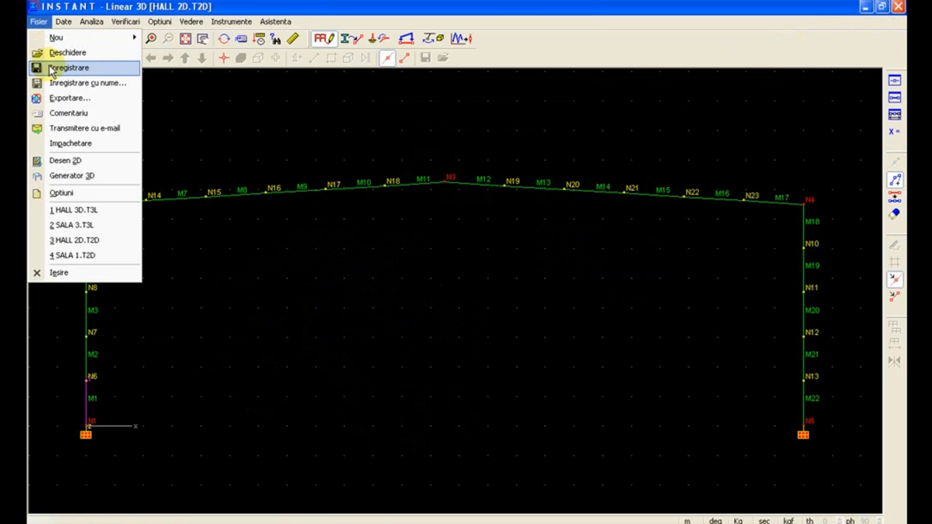
pyautogui.click(68, 53)
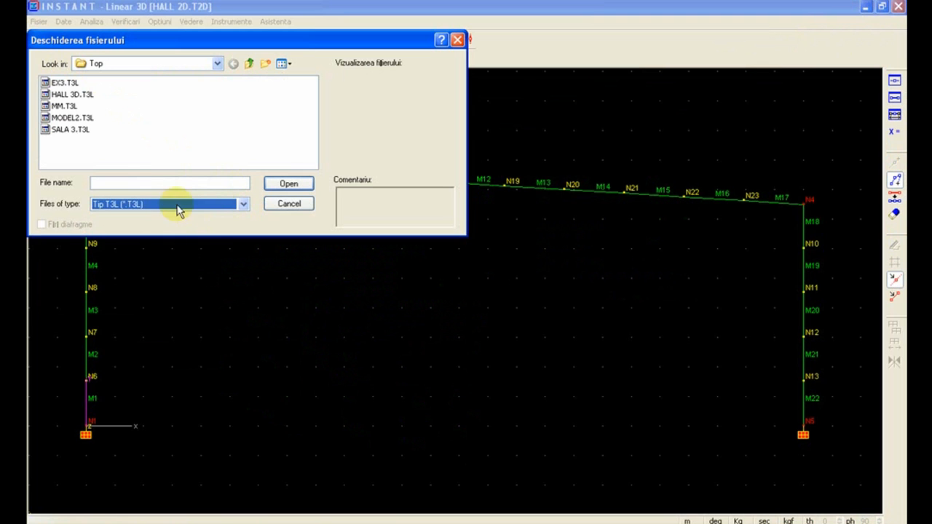
pyautogui.click(72, 94)
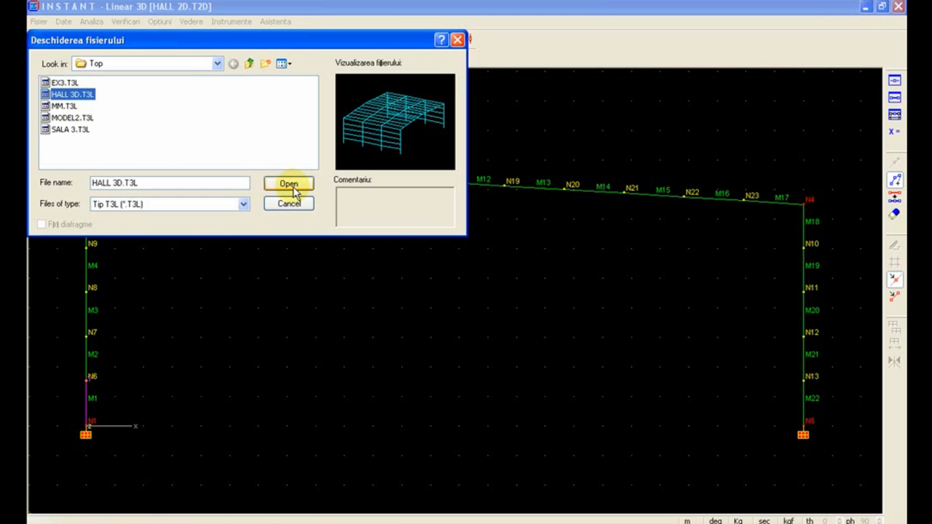
pyautogui.click(288, 183)
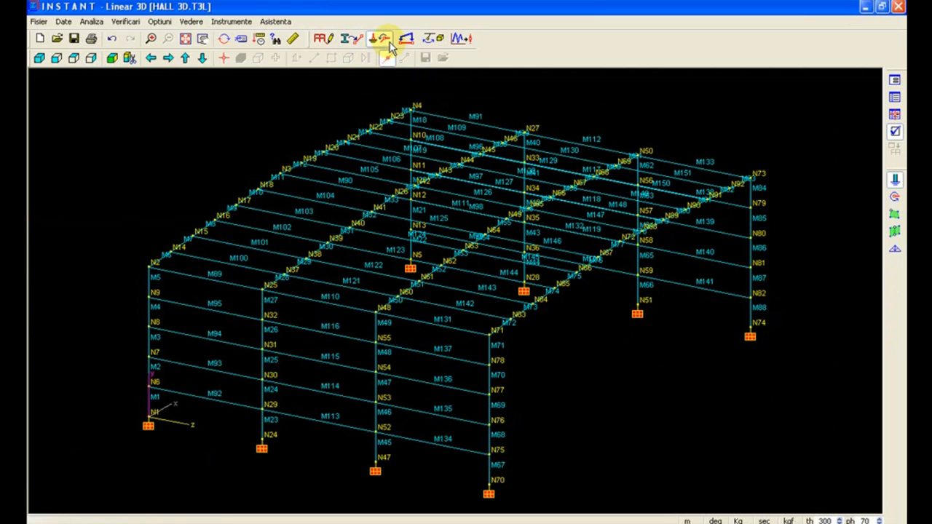
# Step: Toggle the load display, showing -150.00 distributed loads on the roof rafters
pyautogui.click(378, 39)
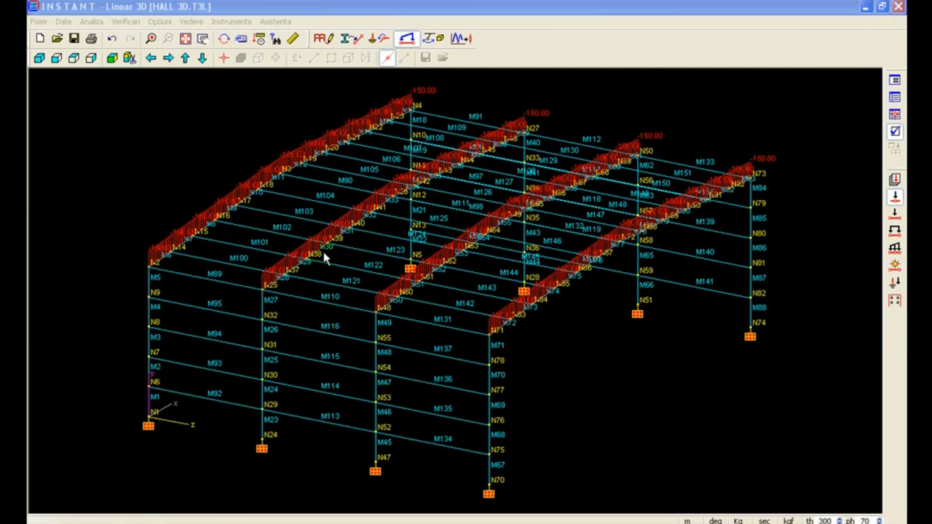
pyautogui.moveTo(175, 299)
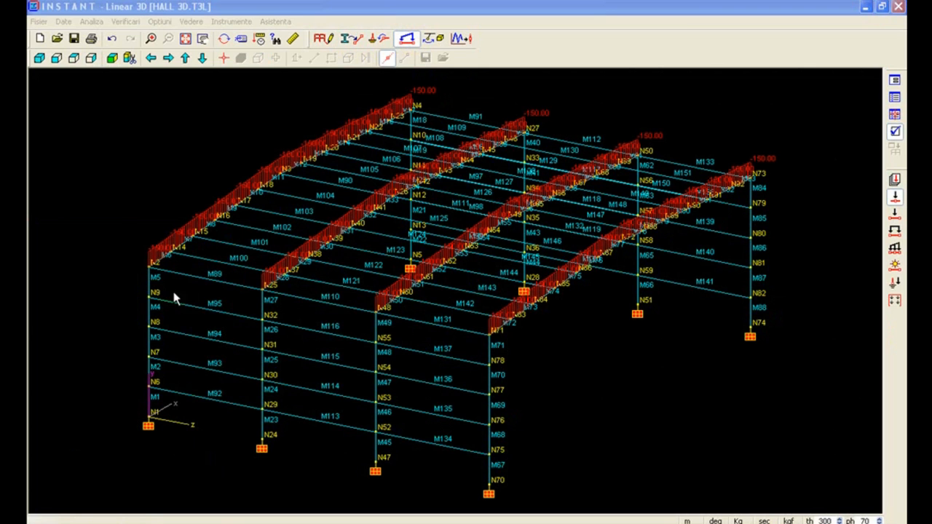
pyautogui.moveTo(148, 389)
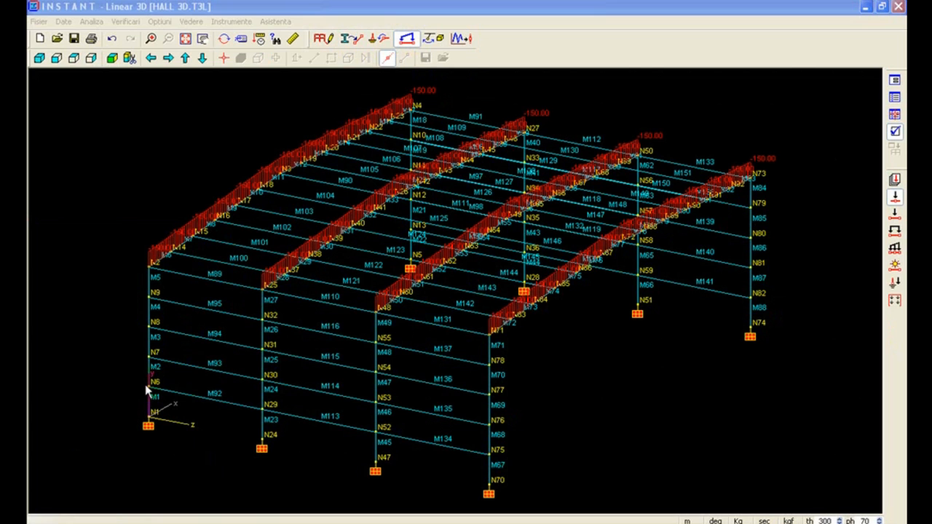
pyautogui.moveTo(310, 203)
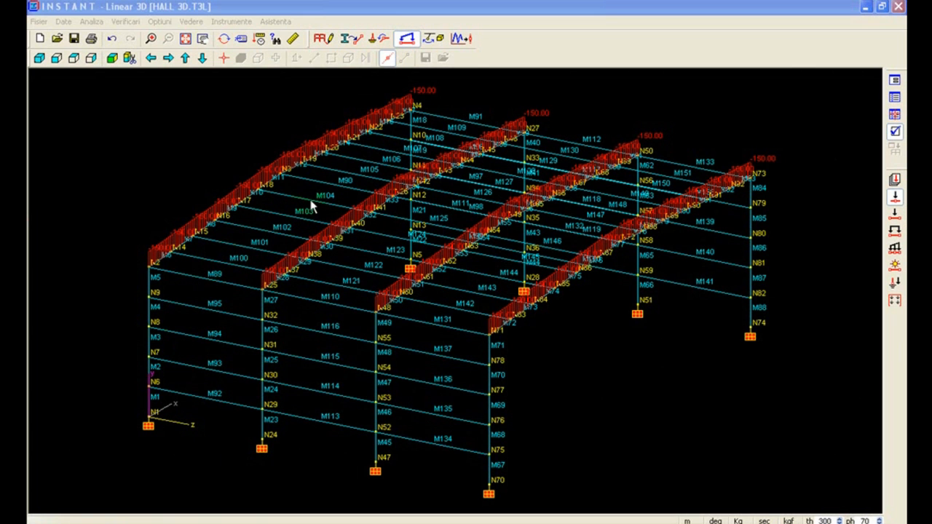
pyautogui.moveTo(284, 222)
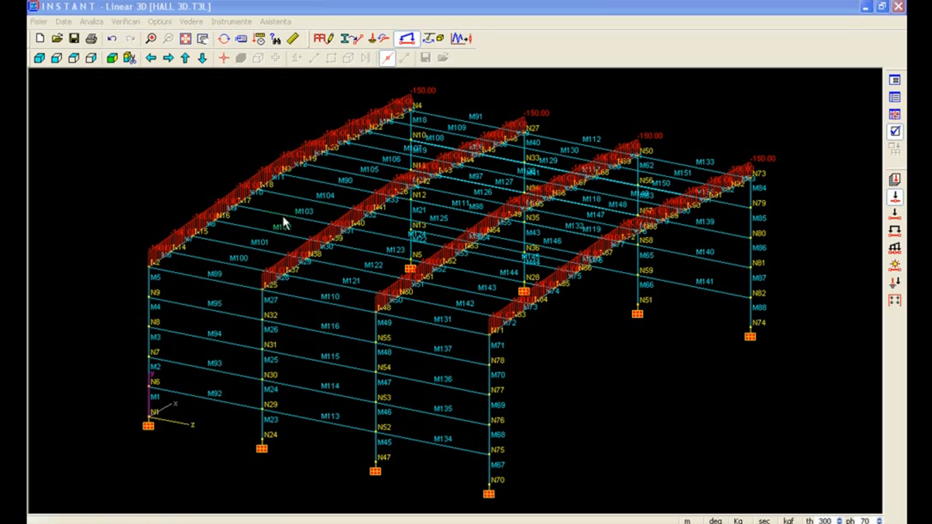
pyautogui.moveTo(441, 132)
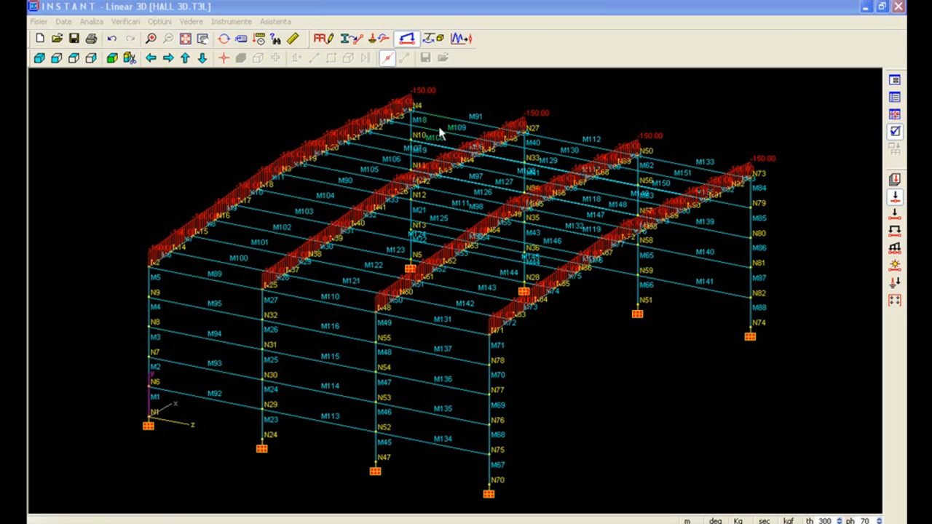
pyautogui.moveTo(544, 355)
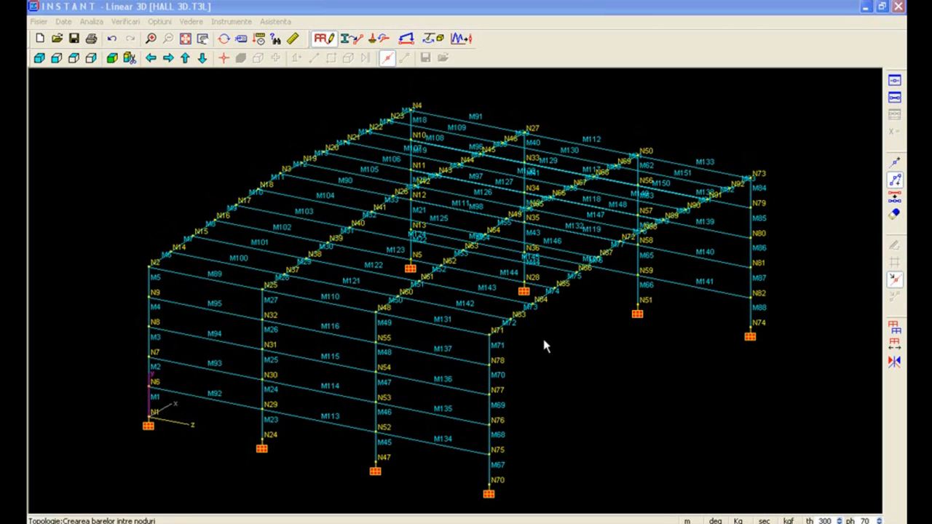
pyautogui.moveTo(542, 344)
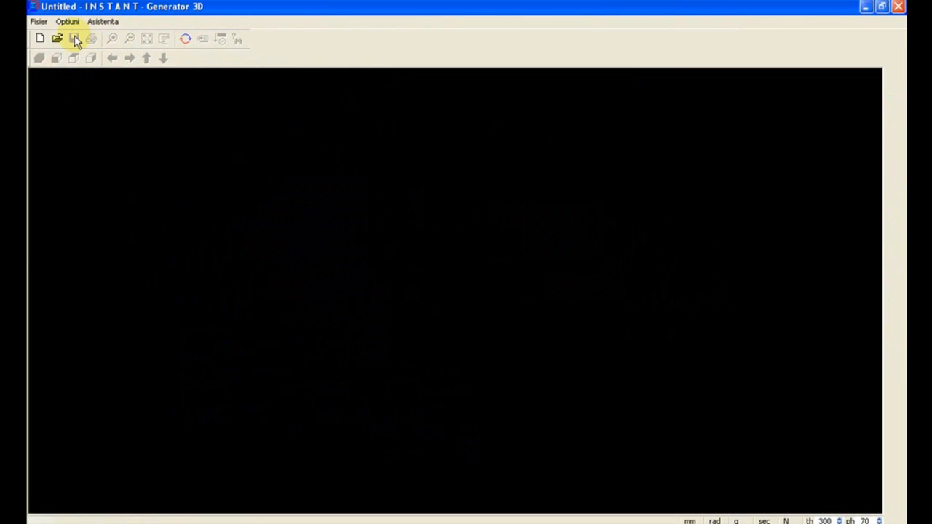
# Step: Reopen recent HALL 3D.G3D, accept its units and choose the frame plane
pyautogui.click(38, 21)
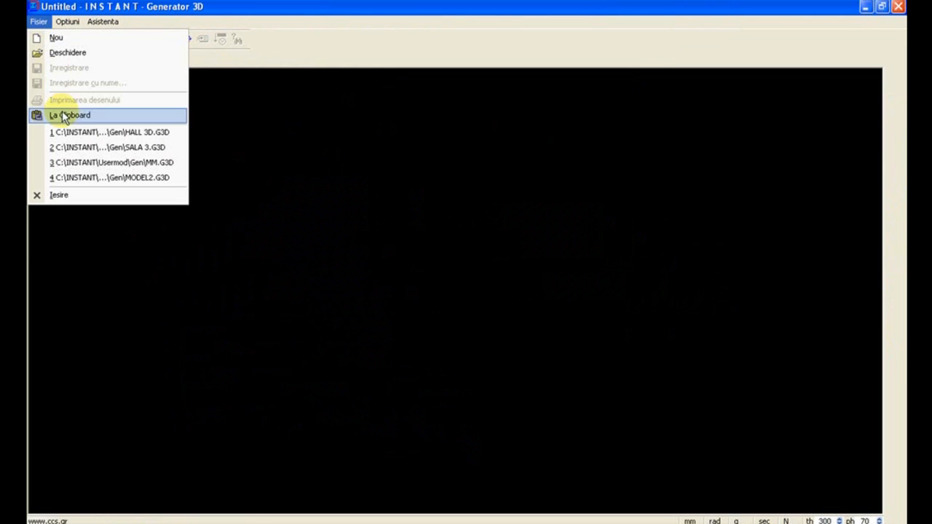
pyautogui.click(109, 132)
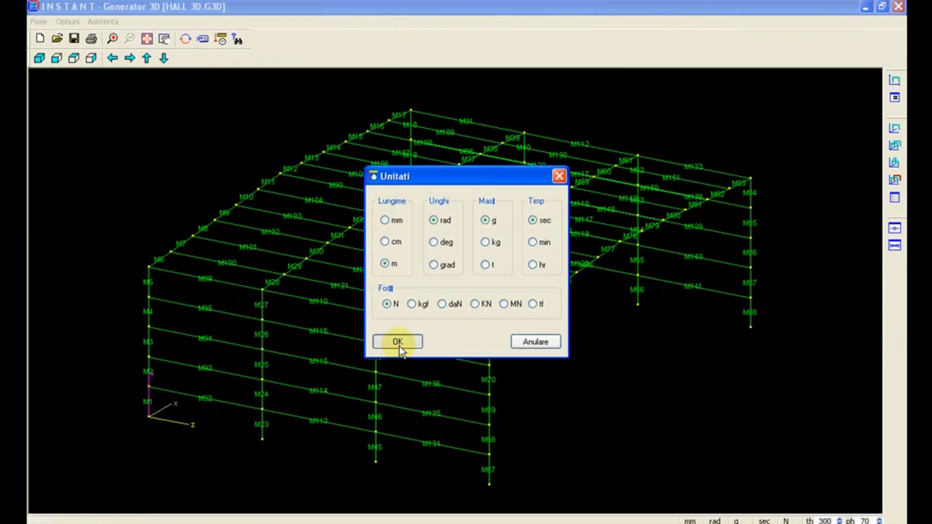
pyautogui.click(397, 341)
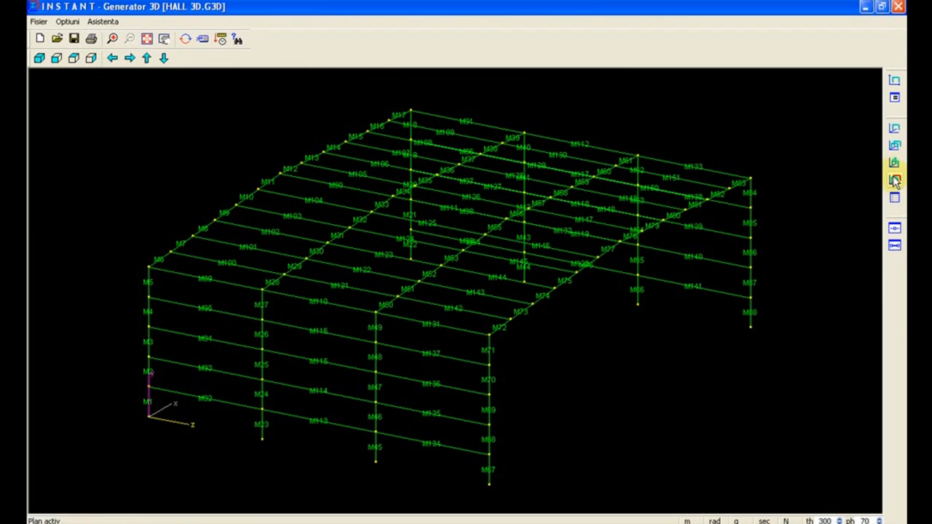
pyautogui.click(894, 179)
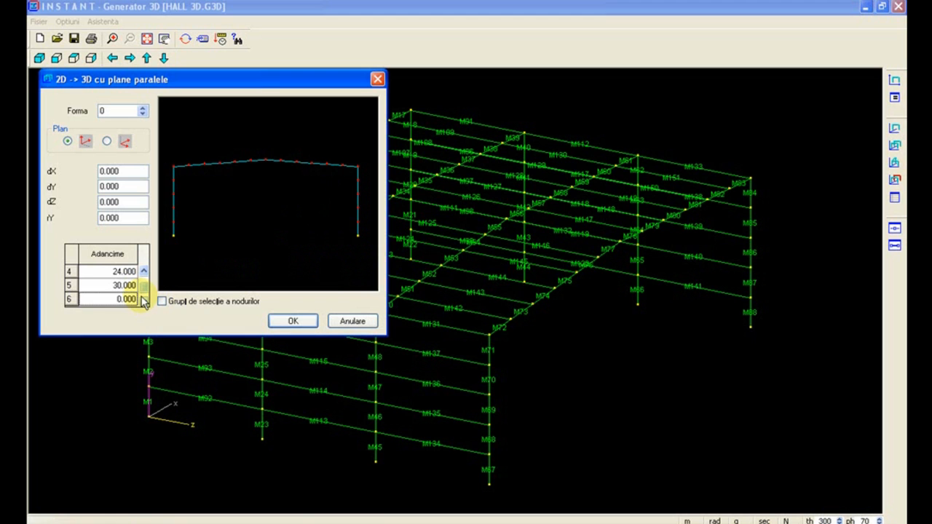
# Step: Add copy depths 24 to 48, group-select the frame nodes and generate the extra frames
pyautogui.click(144, 300)
pyautogui.write('36.000')
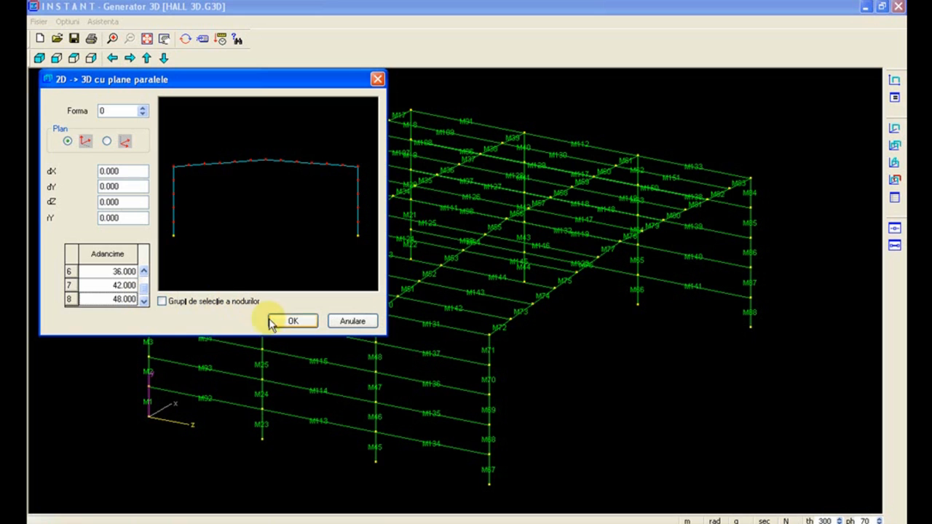
pyautogui.click(161, 301)
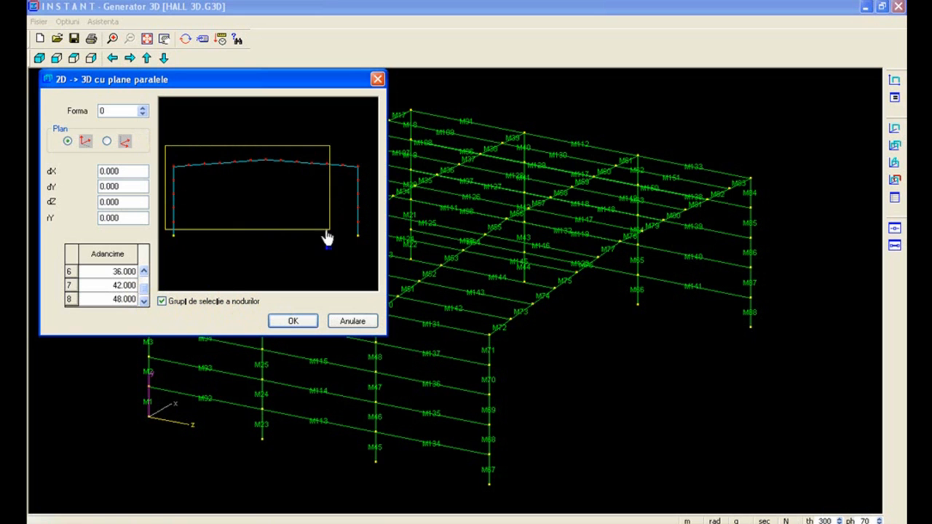
pyautogui.click(293, 320)
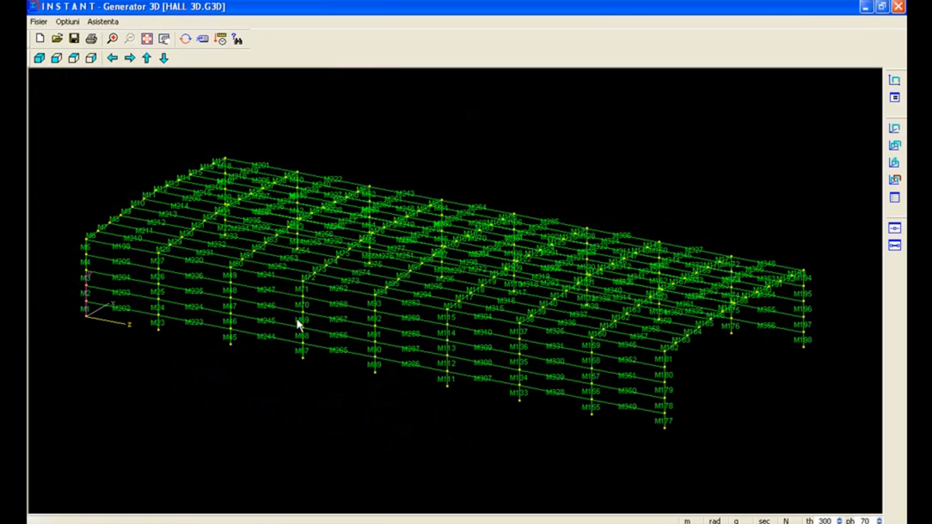
pyautogui.click(37, 21)
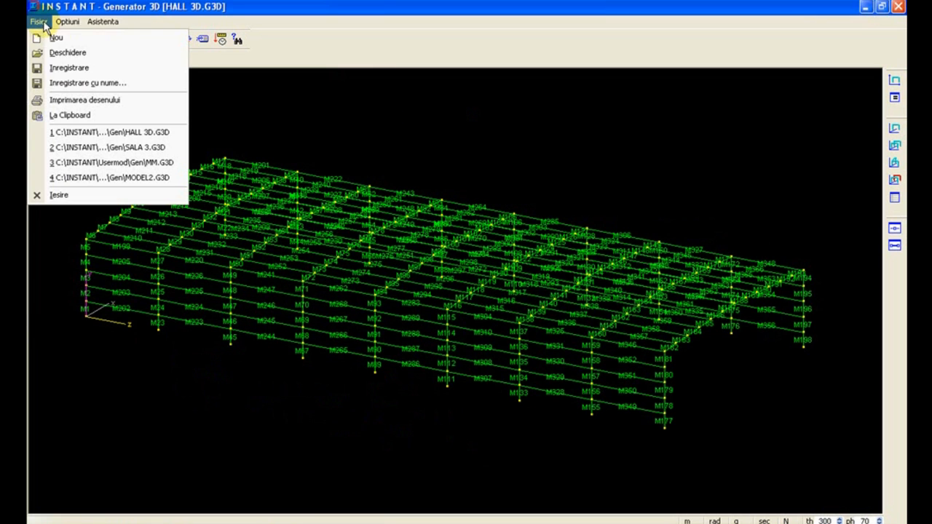
pyautogui.moveTo(69, 67)
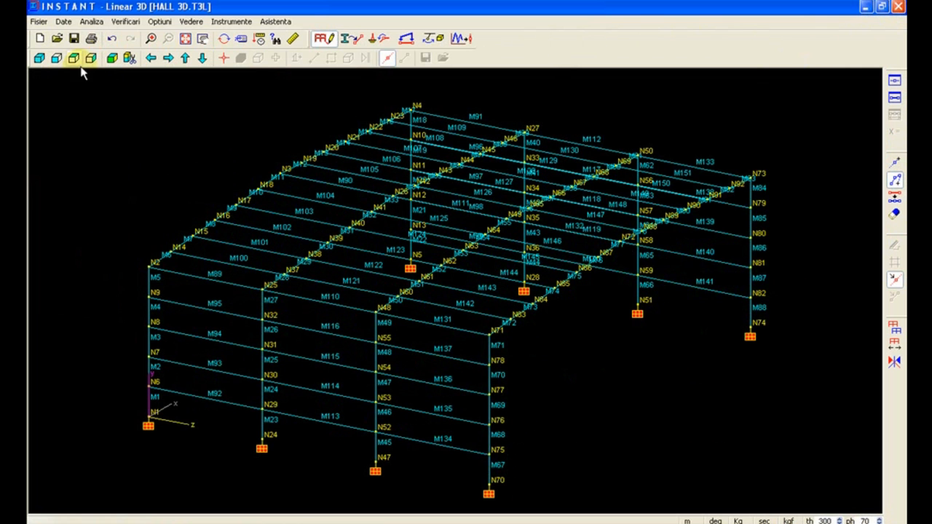
# Step: Open the extended hall file, filtering the file list to T3L type
pyautogui.click(38, 22)
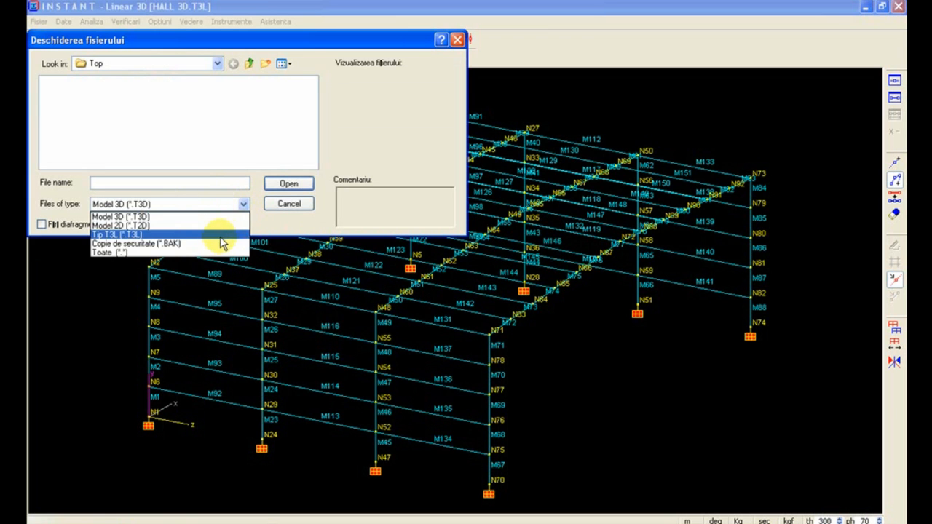
pyautogui.click(117, 235)
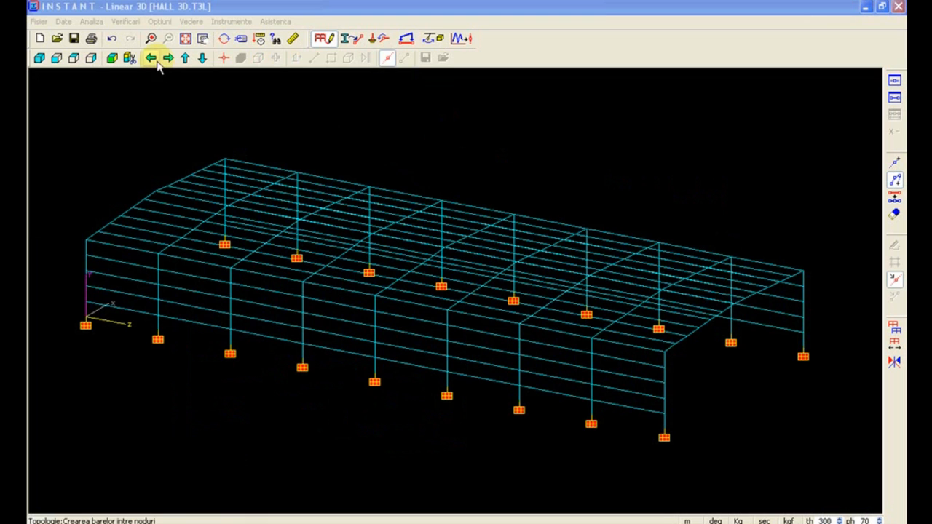
# Step: Add named views ROOF, LEFT and RIGHT, then start defining the ROOF view's region
pyautogui.click(129, 58)
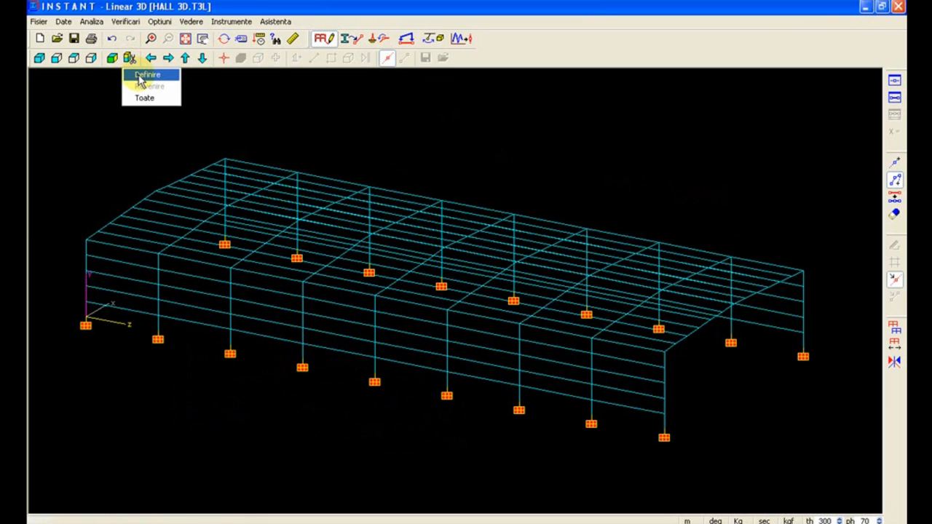
pyautogui.click(146, 74)
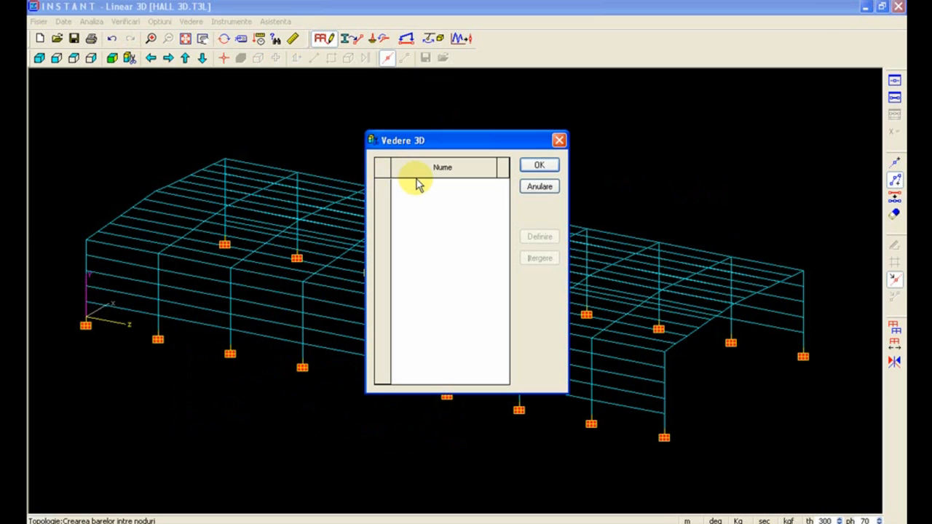
pyautogui.click(436, 186)
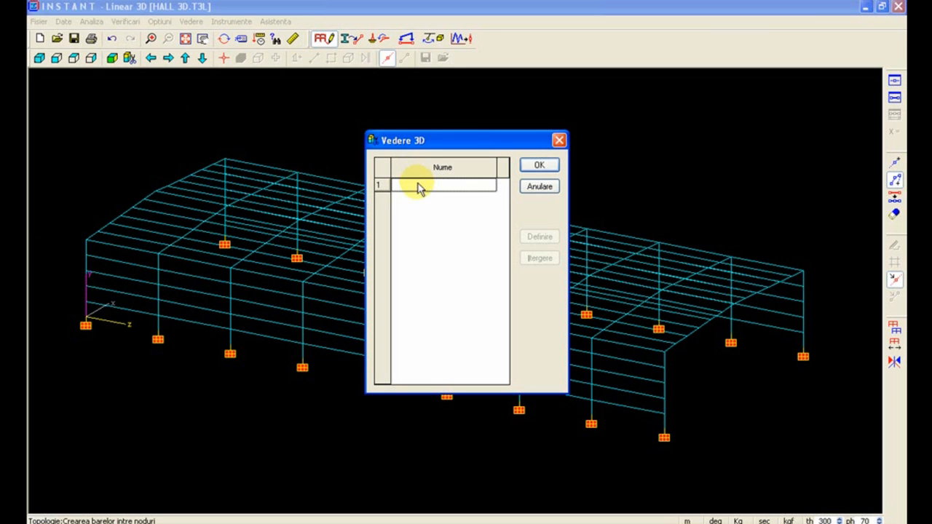
pyautogui.write('ROOF')
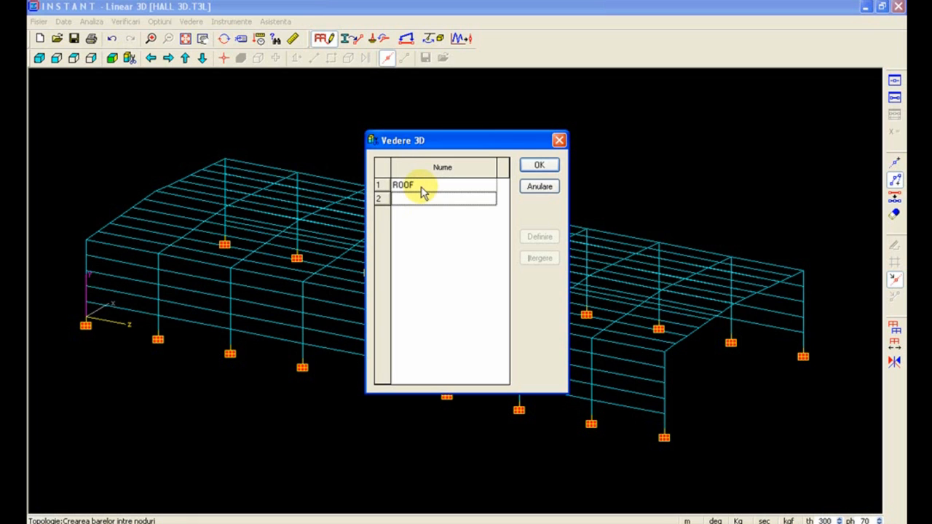
pyautogui.write('LEFT')
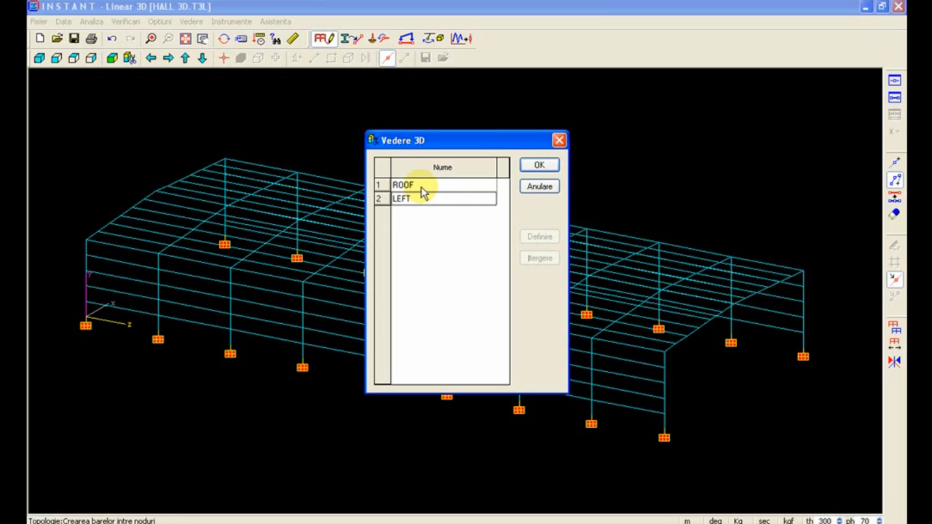
pyautogui.write('RIGHT')
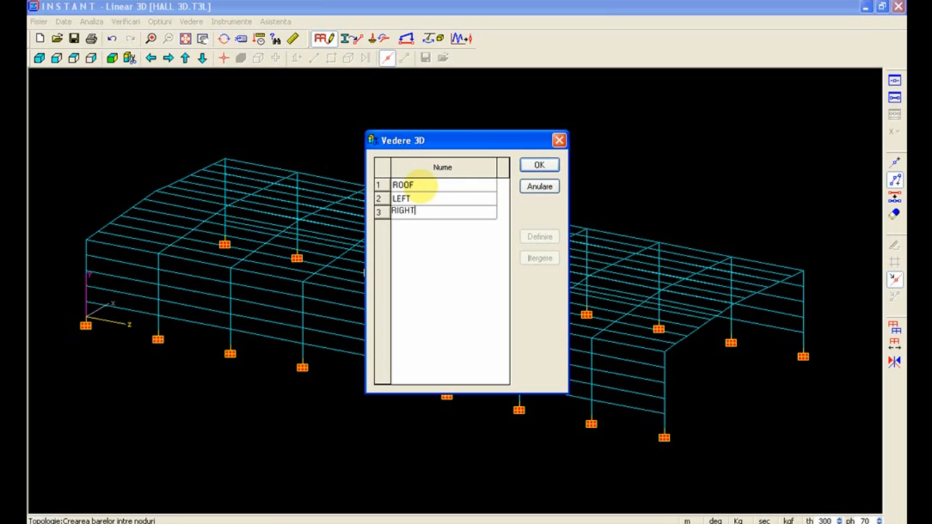
pyautogui.click(402, 185)
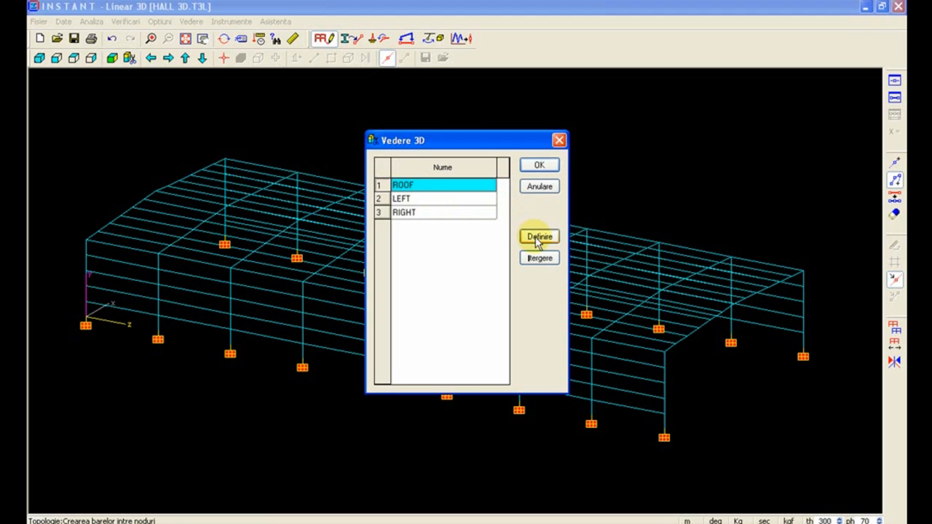
pyautogui.click(539, 164)
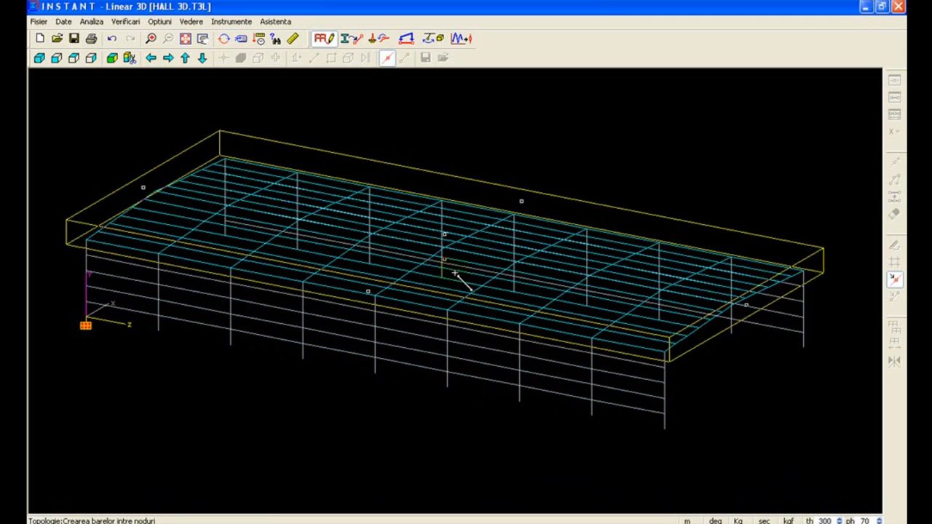
# Step: Finish the ROOF partial view and display the roof grid in plan from above
pyautogui.click(129, 58)
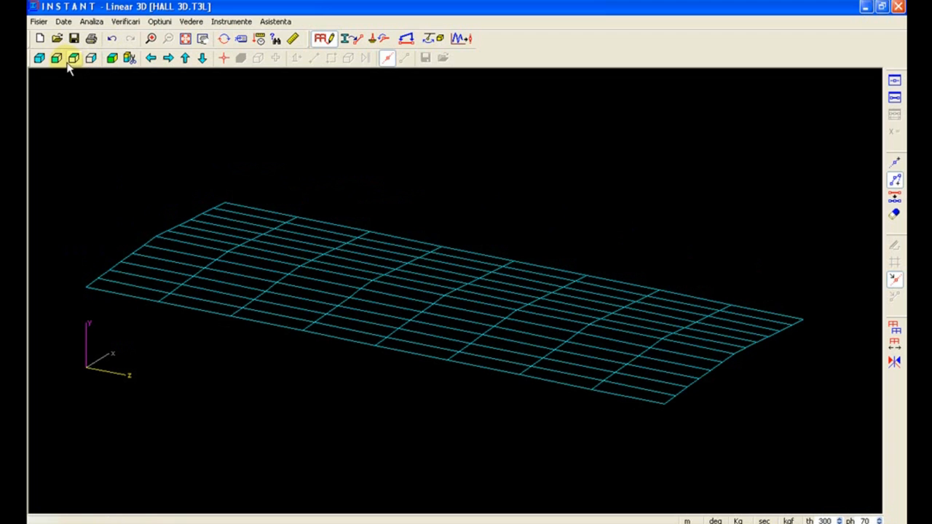
pyautogui.click(73, 58)
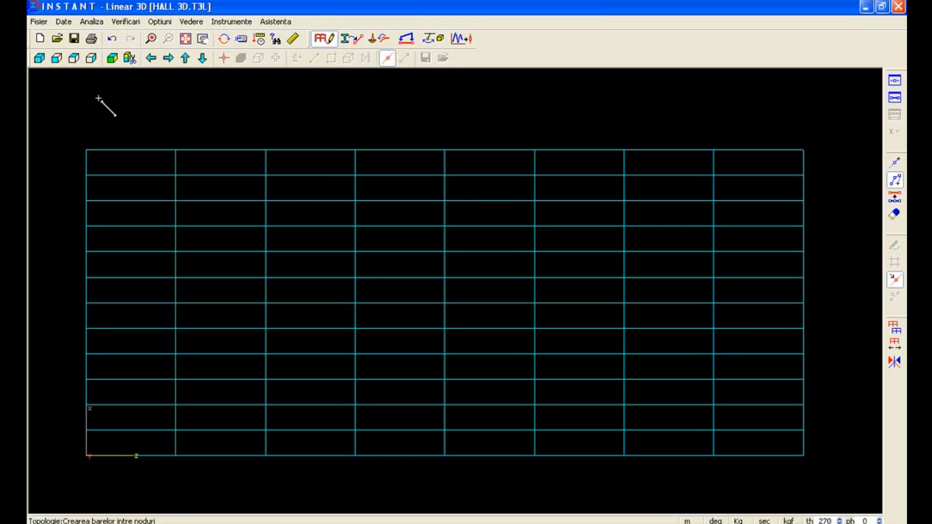
pyautogui.moveTo(89, 153)
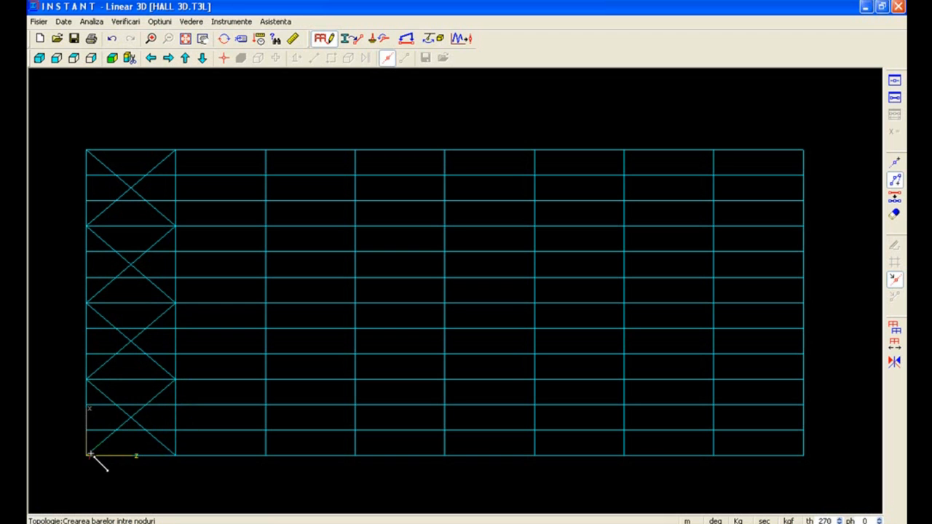
pyautogui.moveTo(522, 345)
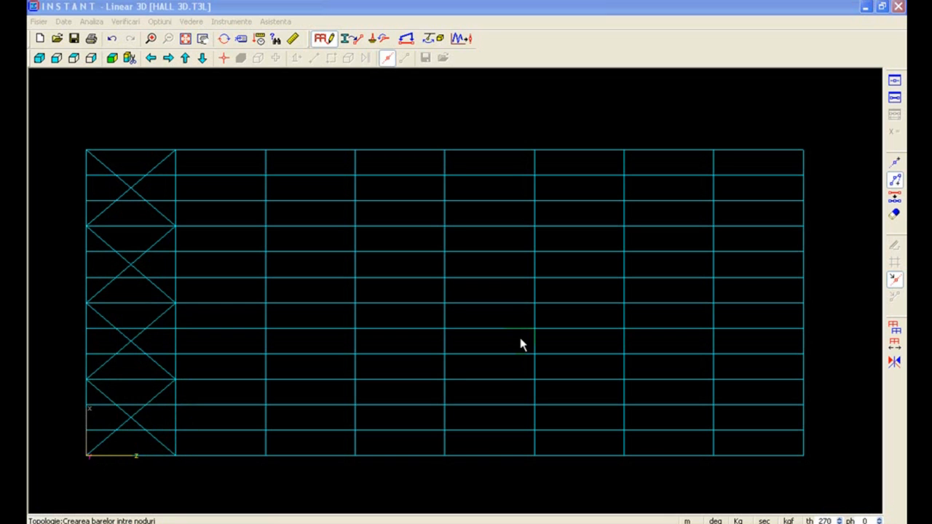
pyautogui.moveTo(520, 340)
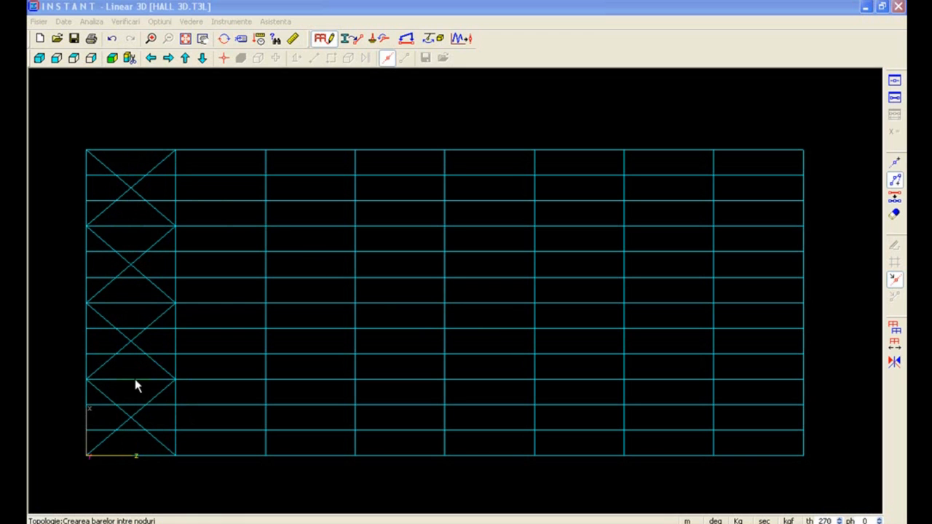
# Step: Pick the eight first-bay roof bracing bars and save them as selection 'roofbrace'
pyautogui.click(240, 58)
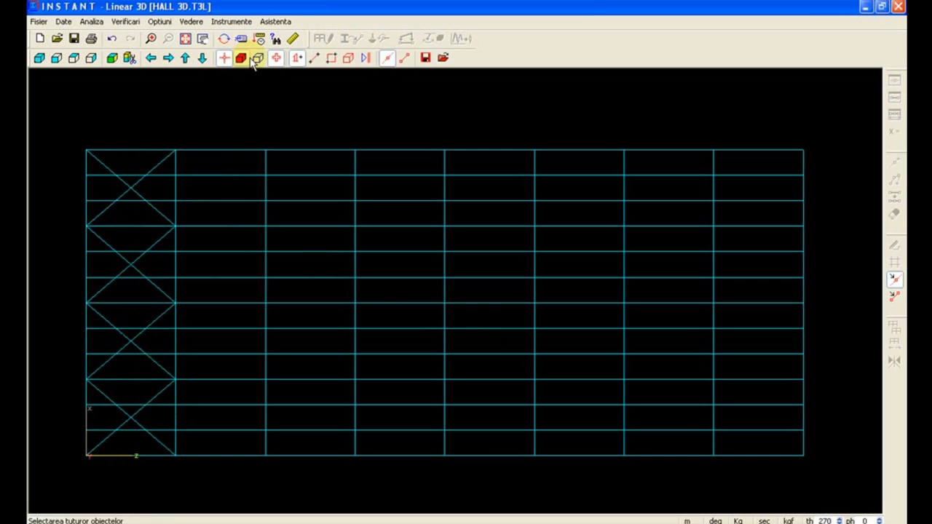
pyautogui.click(241, 58)
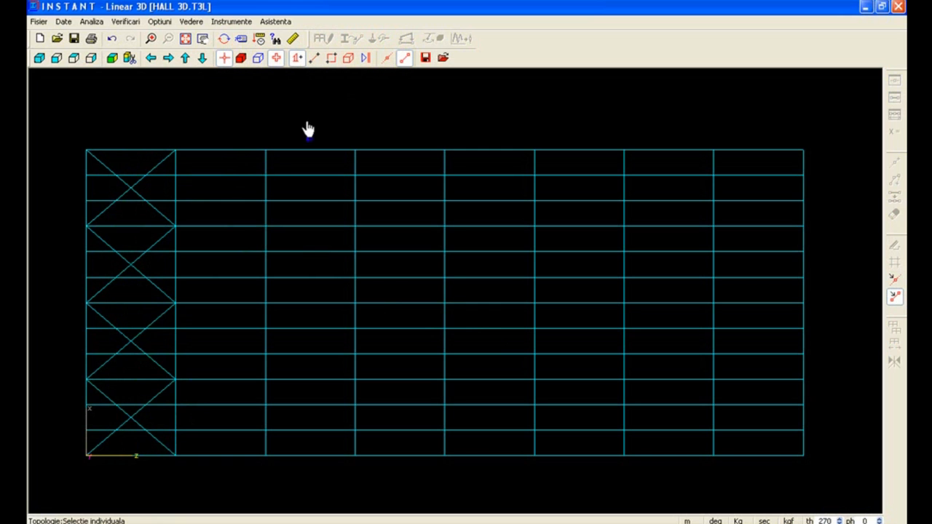
pyautogui.click(138, 198)
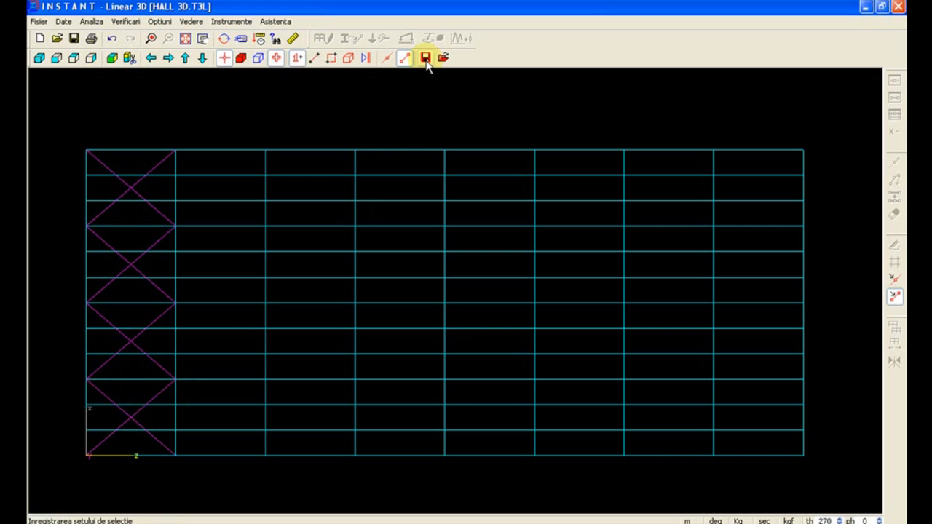
pyautogui.click(425, 58)
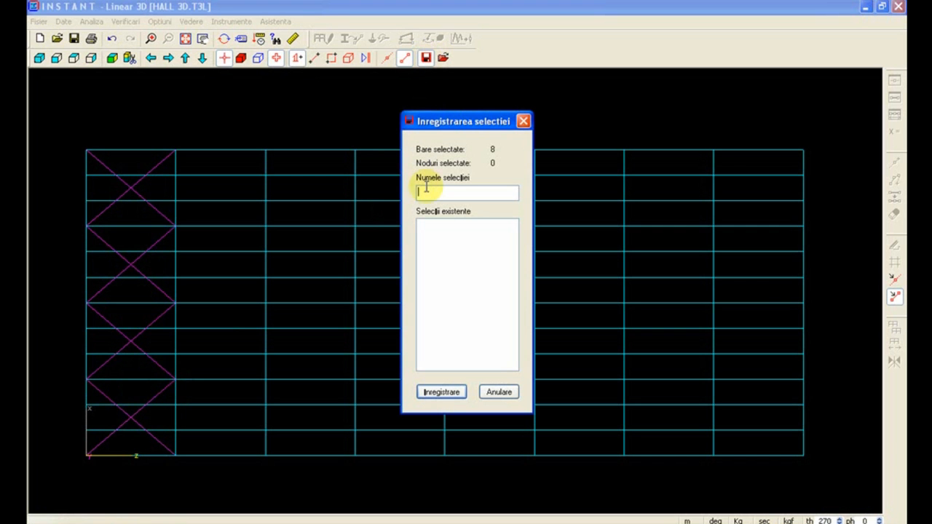
pyautogui.write('b')
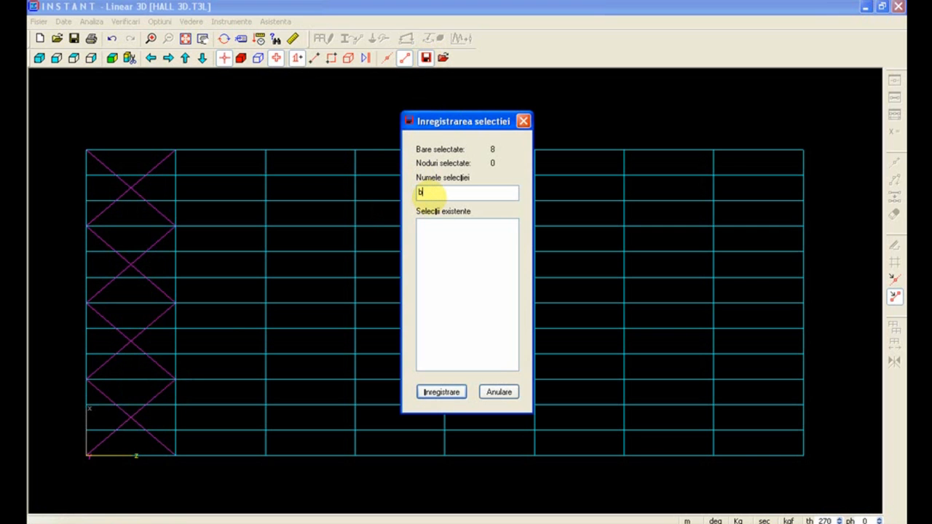
pyautogui.write('roofbrace')
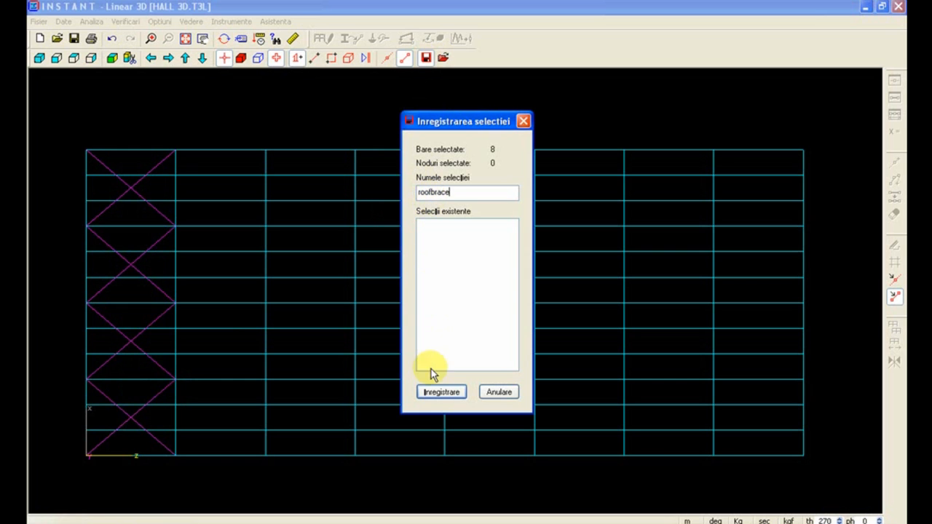
pyautogui.click(440, 392)
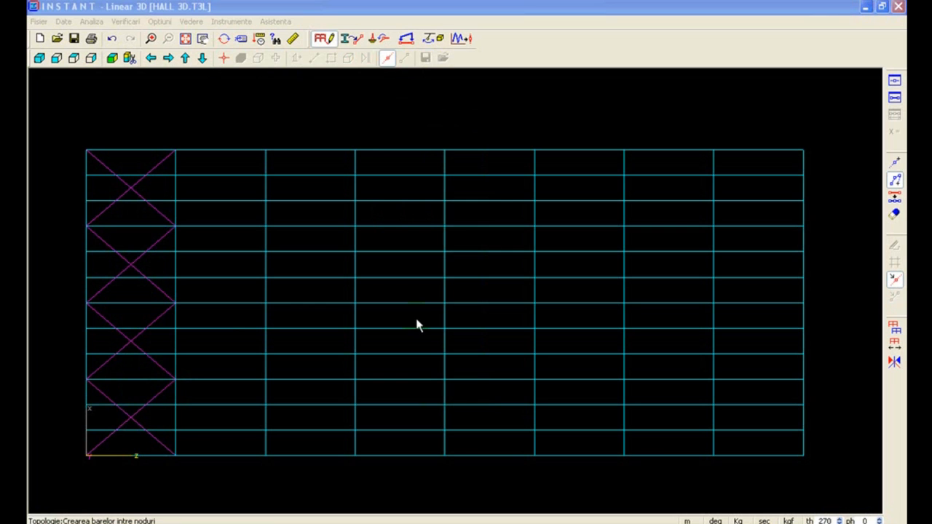
# Step: In the 3D view, copy the roof X bracing along the hall with Dz = 24
pyautogui.click(39, 58)
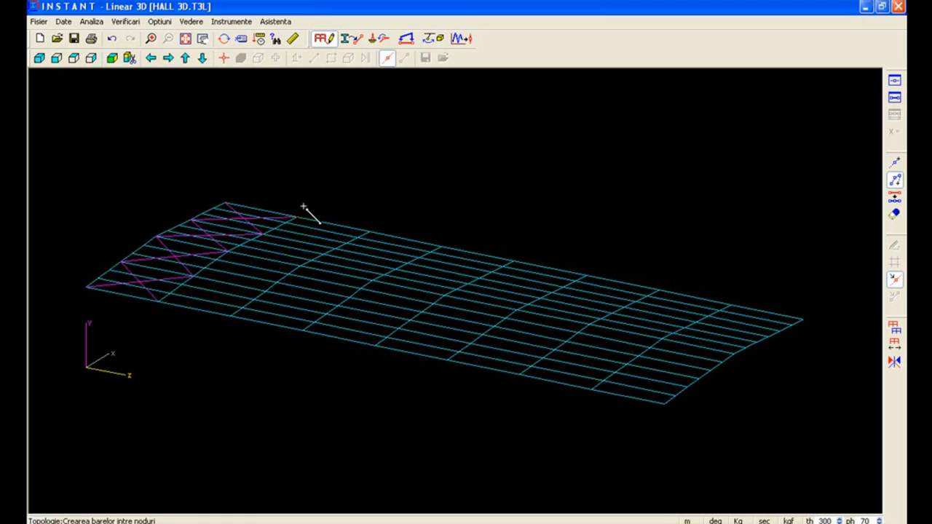
pyautogui.moveTo(682, 360)
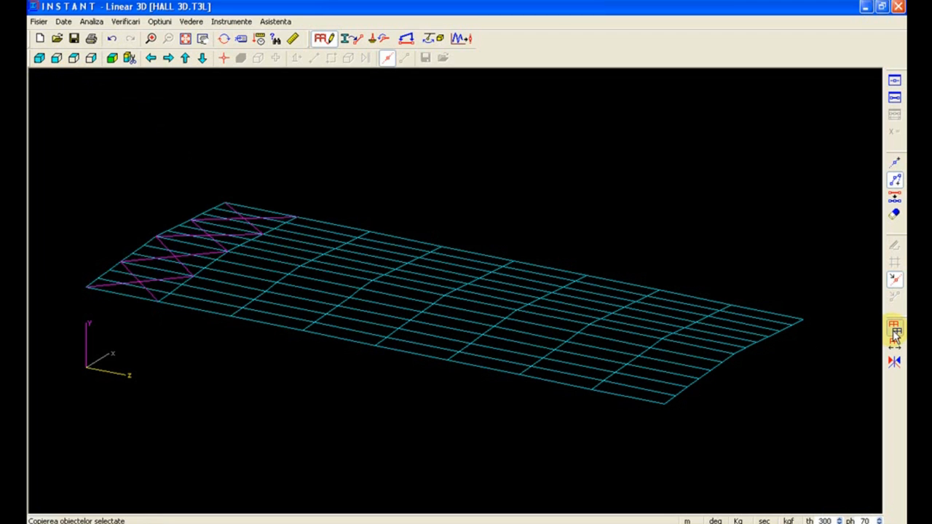
pyautogui.click(894, 326)
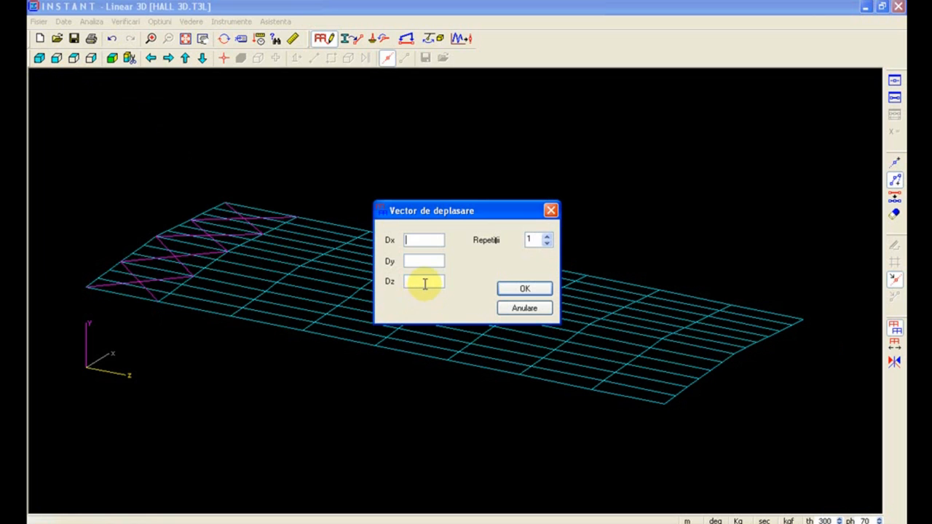
pyautogui.write('24')
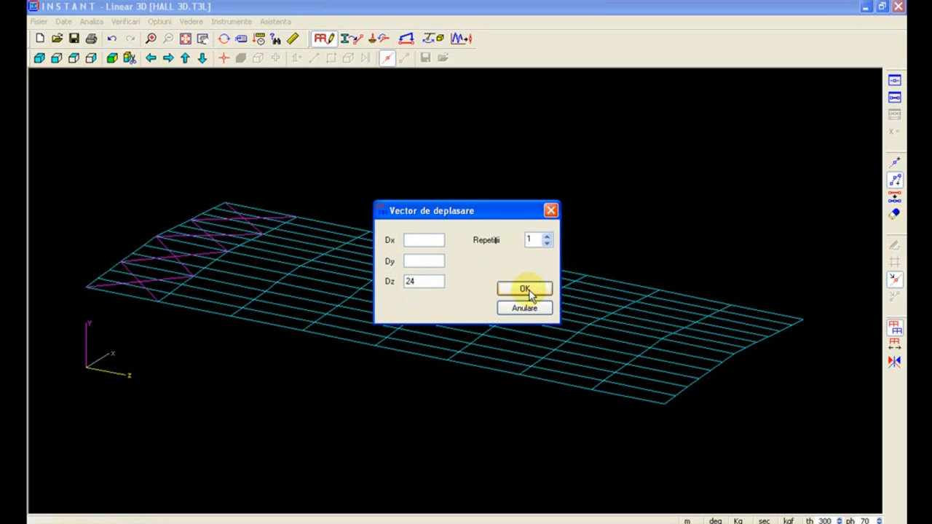
pyautogui.click(524, 289)
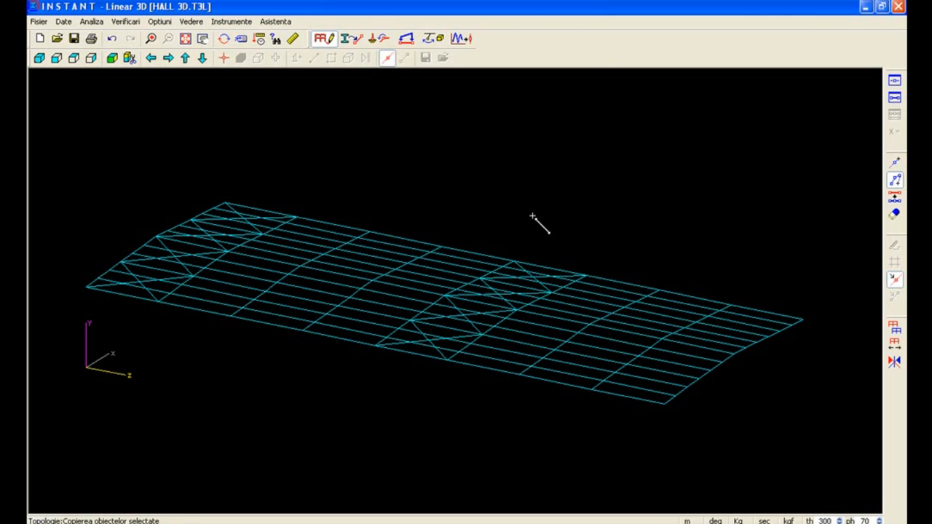
pyautogui.click(129, 58)
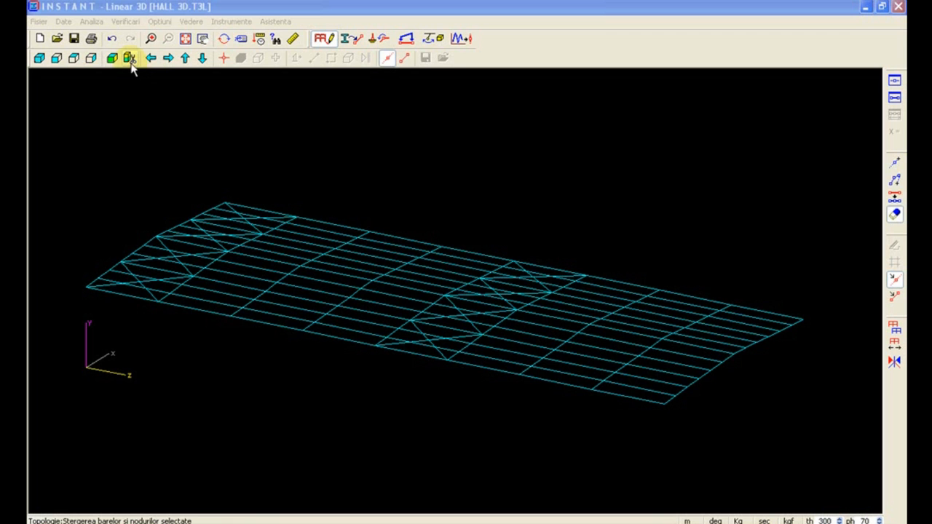
# Step: Show the whole hall, switch between top, side and 3D views, and window-select the last bay
pyautogui.click(128, 58)
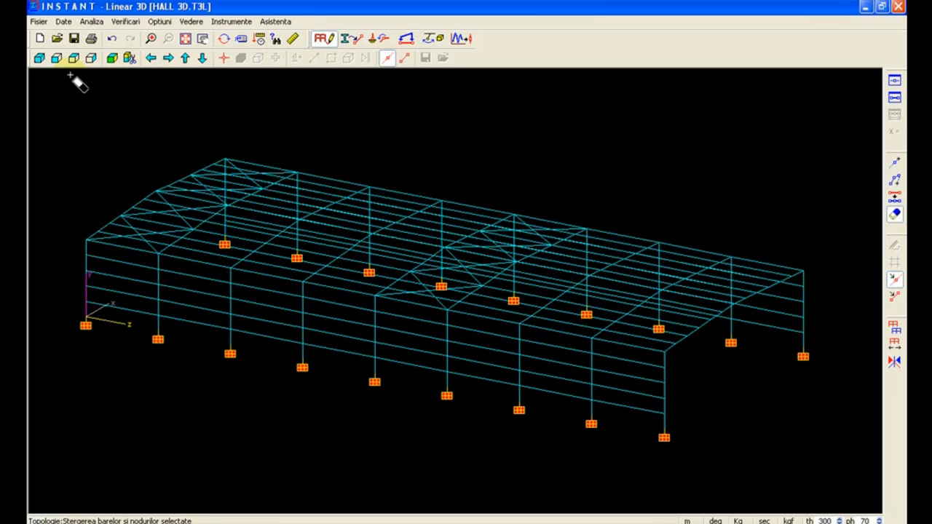
pyautogui.click(57, 59)
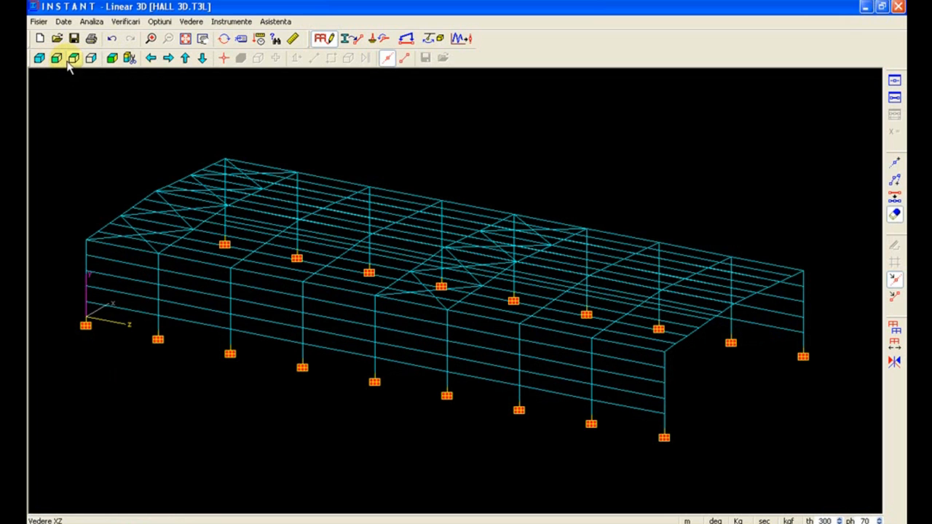
pyautogui.click(404, 58)
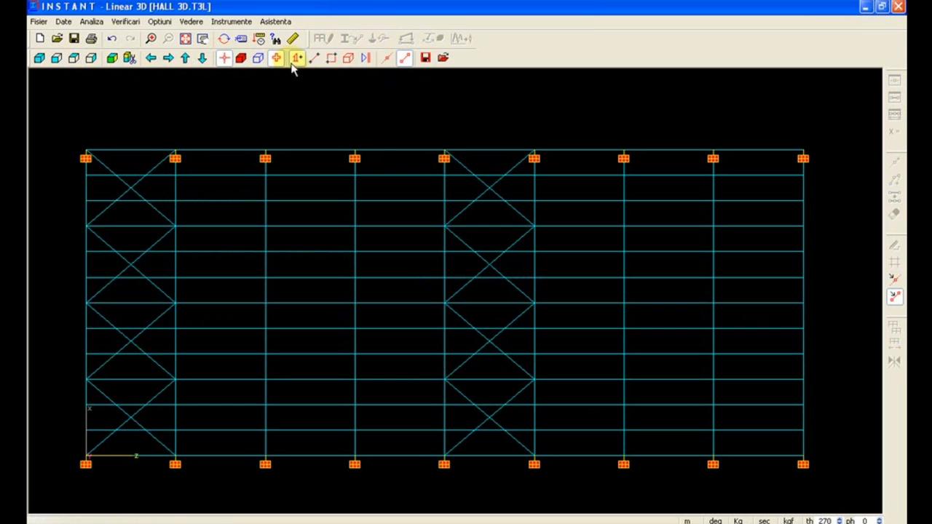
pyautogui.click(296, 57)
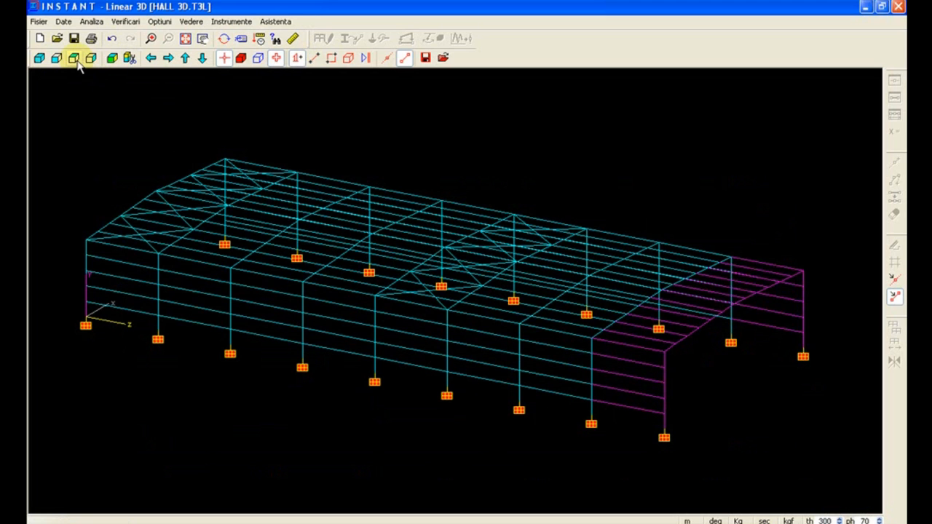
pyautogui.click(57, 58)
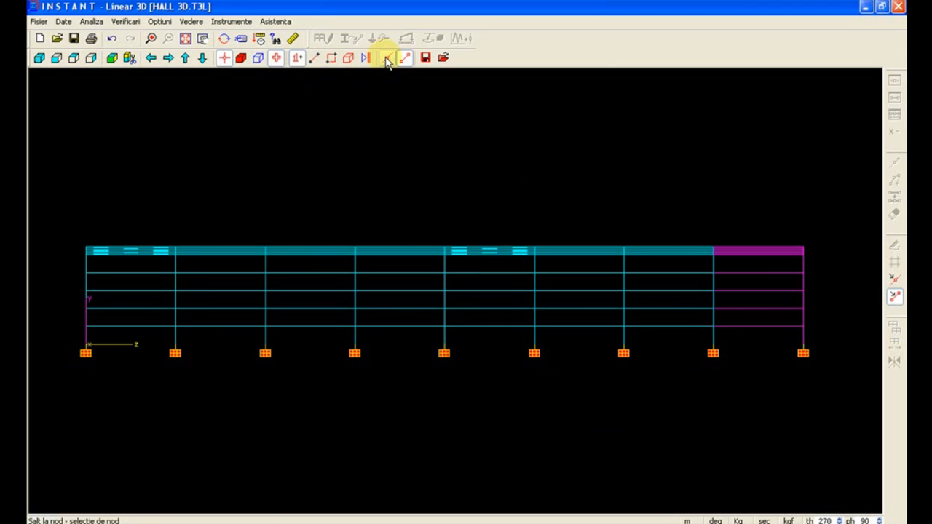
pyautogui.click(387, 58)
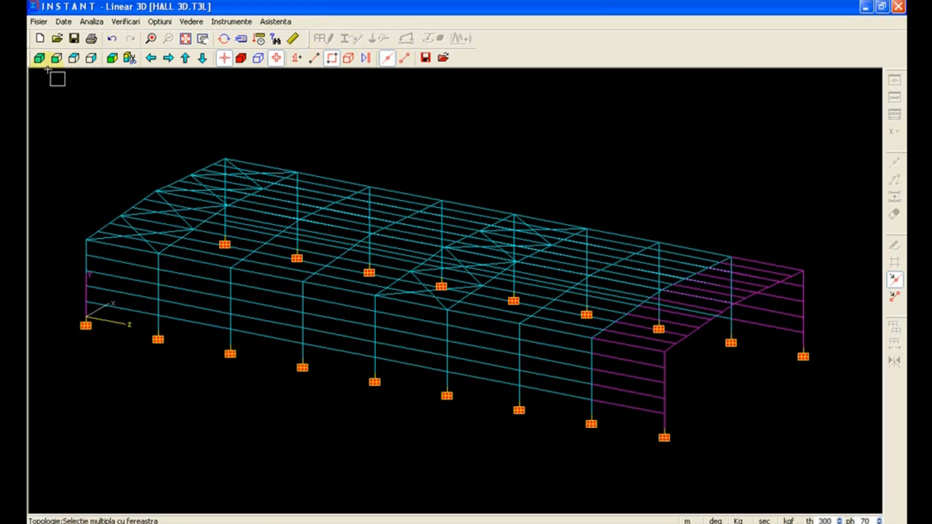
pyautogui.moveTo(797, 290)
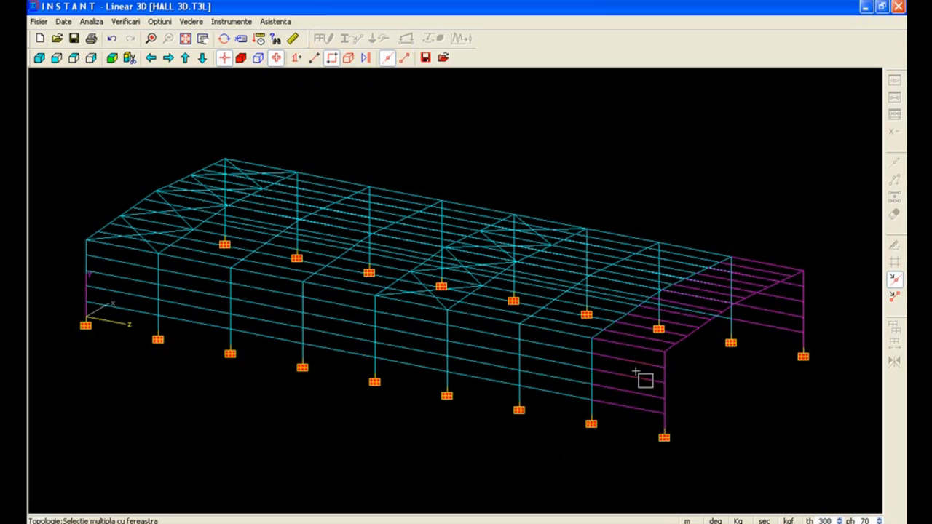
# Step: Copy the selected last bay 6 m further along the hall (Dz = 6)
pyautogui.click(224, 57)
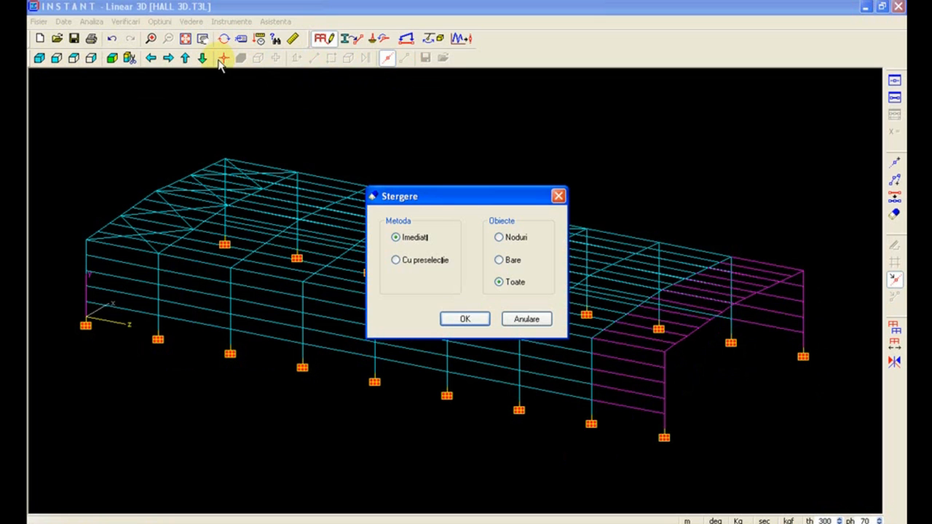
pyautogui.click(464, 318)
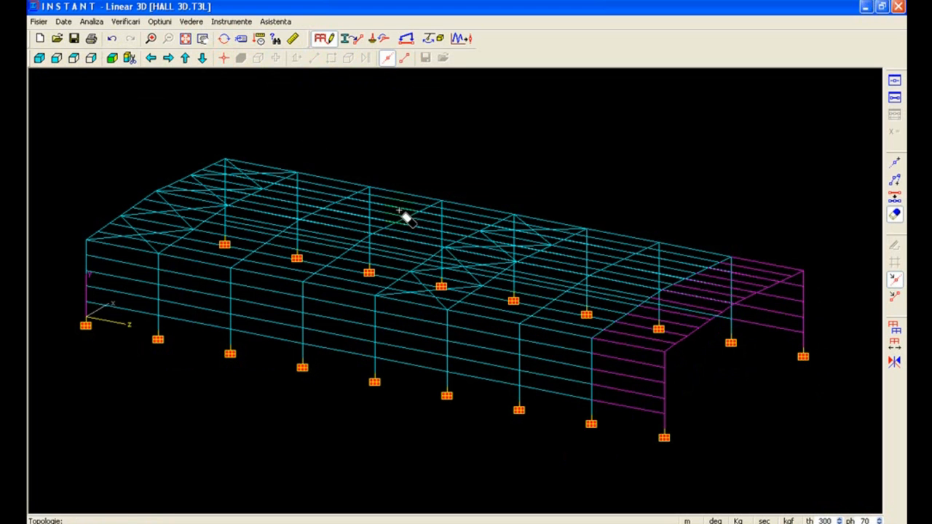
pyautogui.click(225, 58)
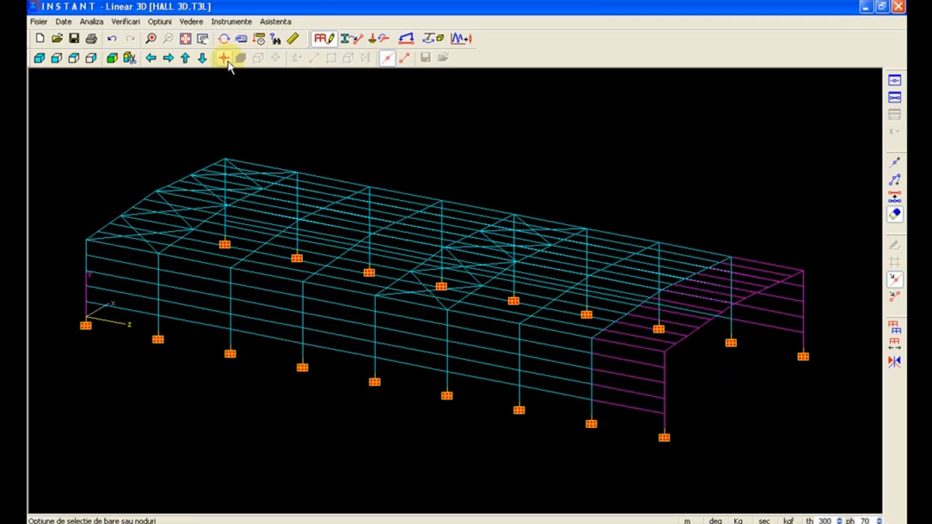
pyautogui.click(894, 328)
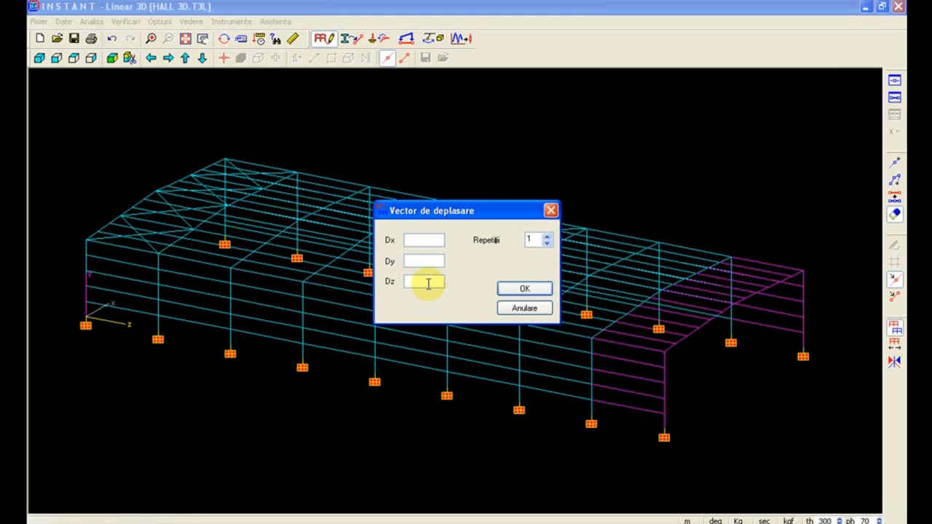
pyautogui.write('6')
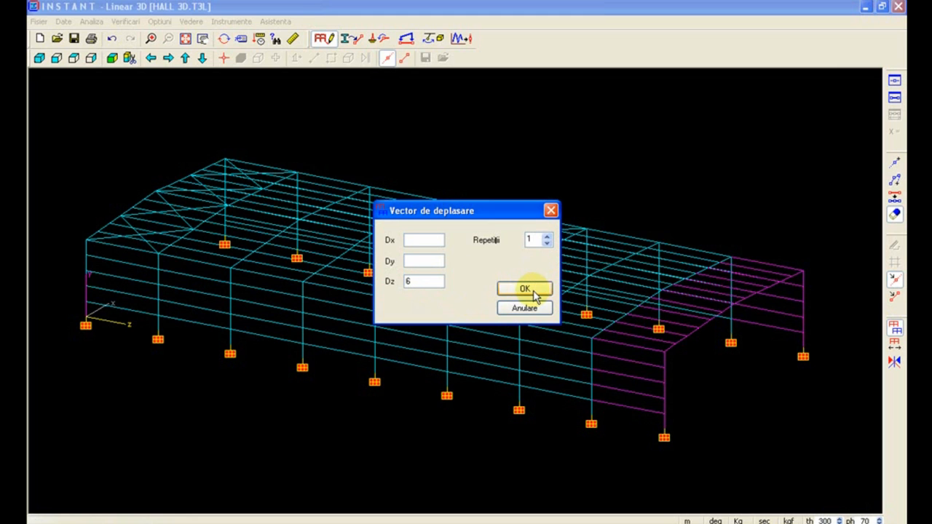
pyautogui.click(524, 288)
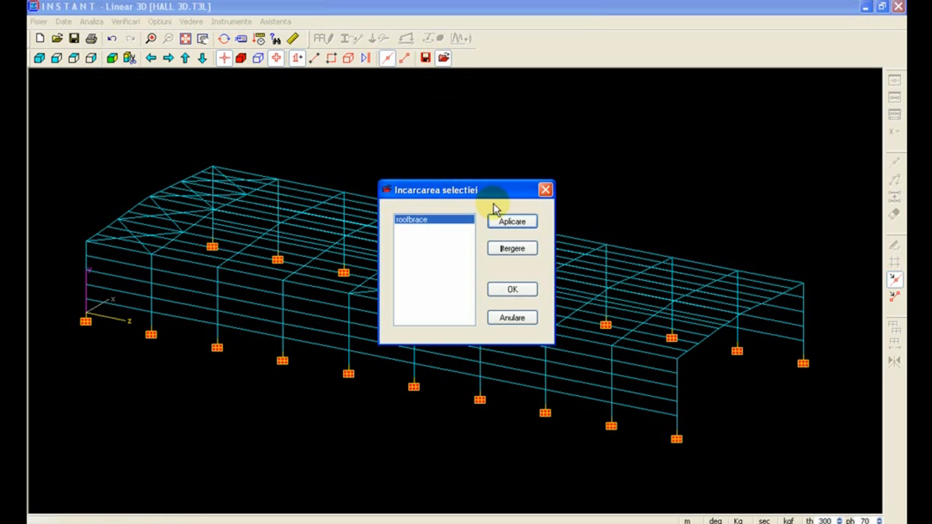
# Step: Load the roofbrace selection and copy it into the far end bay with Dz = 48
pyautogui.click(512, 289)
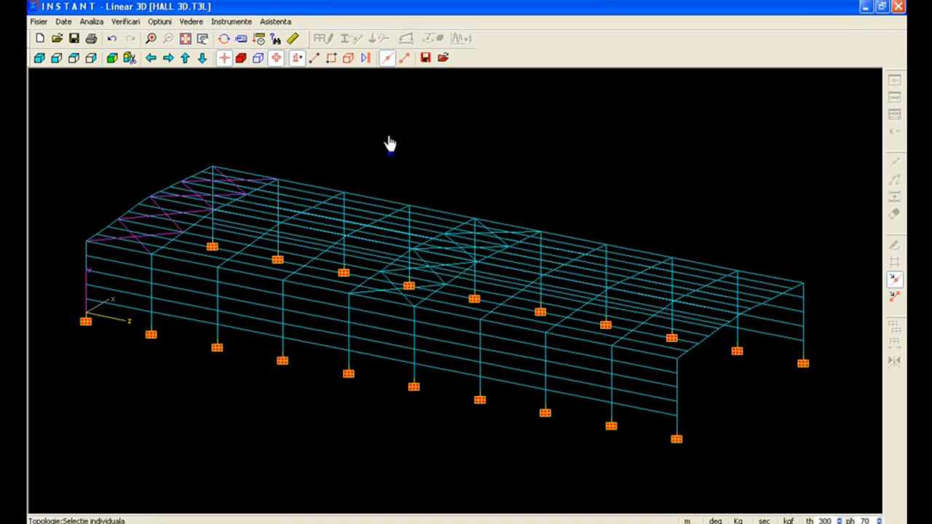
pyautogui.click(323, 38)
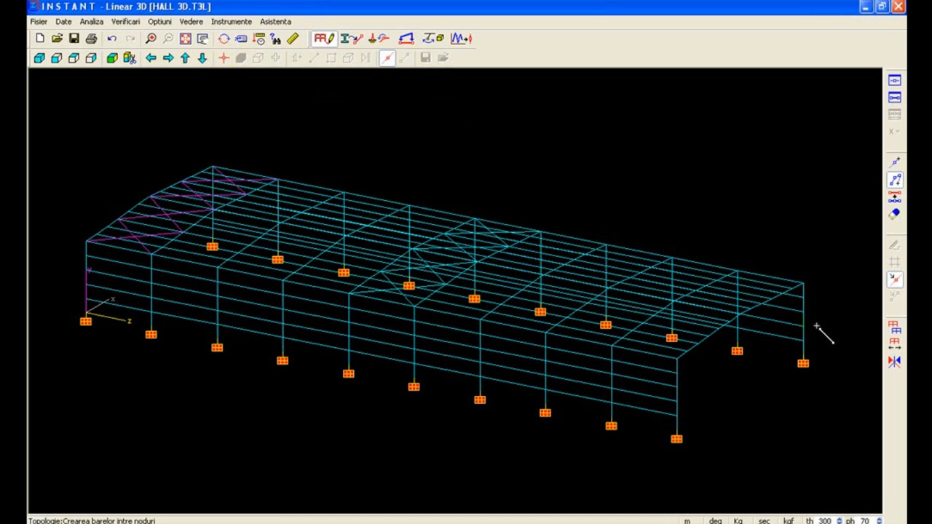
pyautogui.click(894, 327)
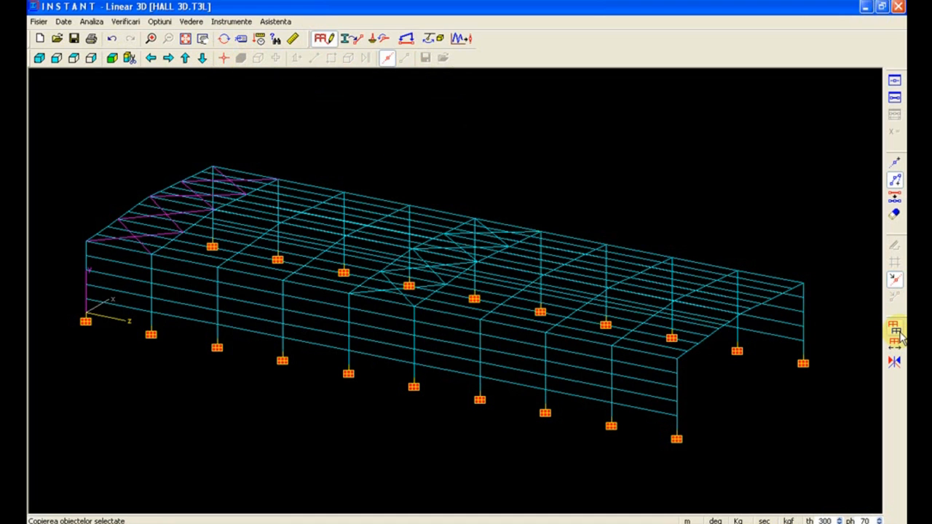
pyautogui.click(894, 329)
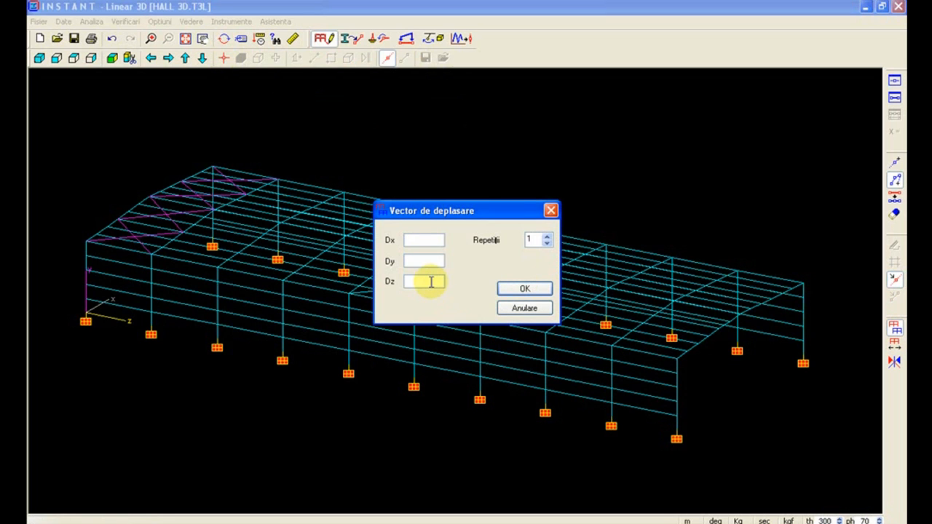
pyautogui.write('48')
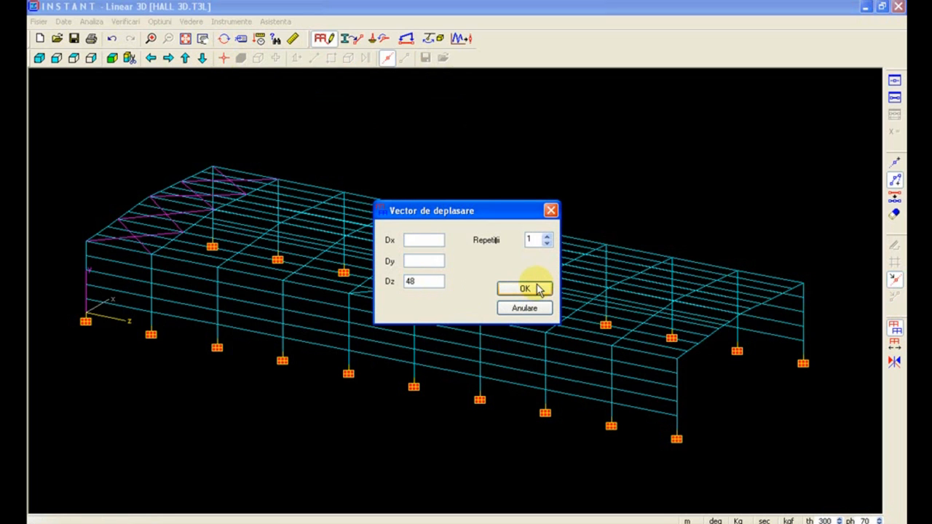
pyautogui.click(525, 288)
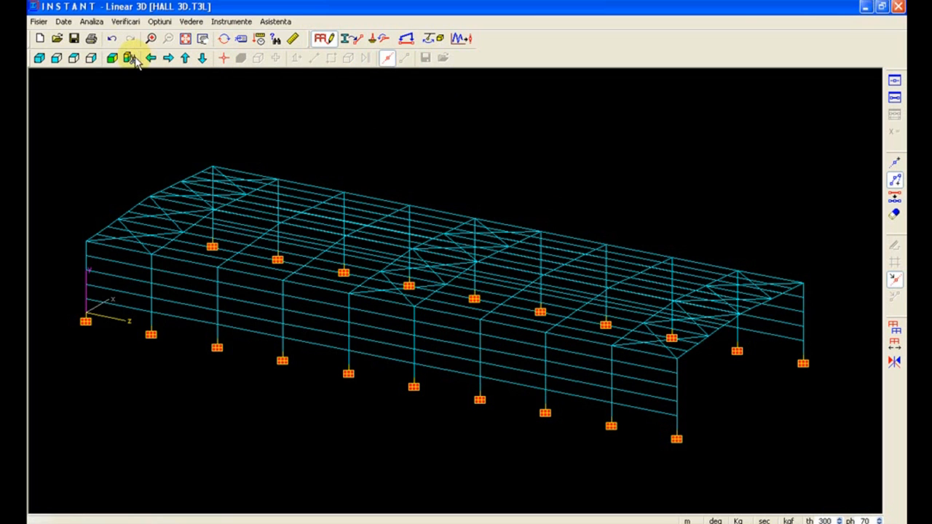
# Step: Show the LEFT wall partial view in elevation and draw the fifth bay's crossing diagonal
pyautogui.click(127, 59)
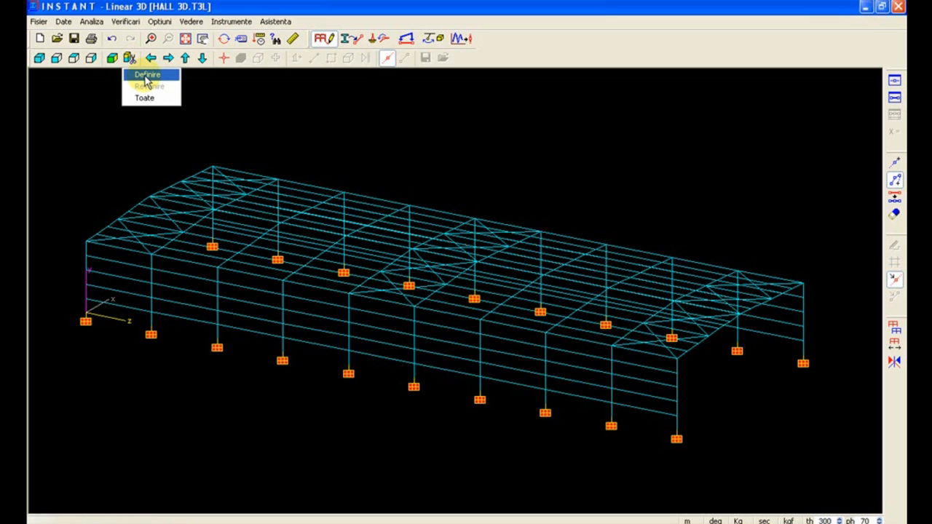
pyautogui.click(146, 75)
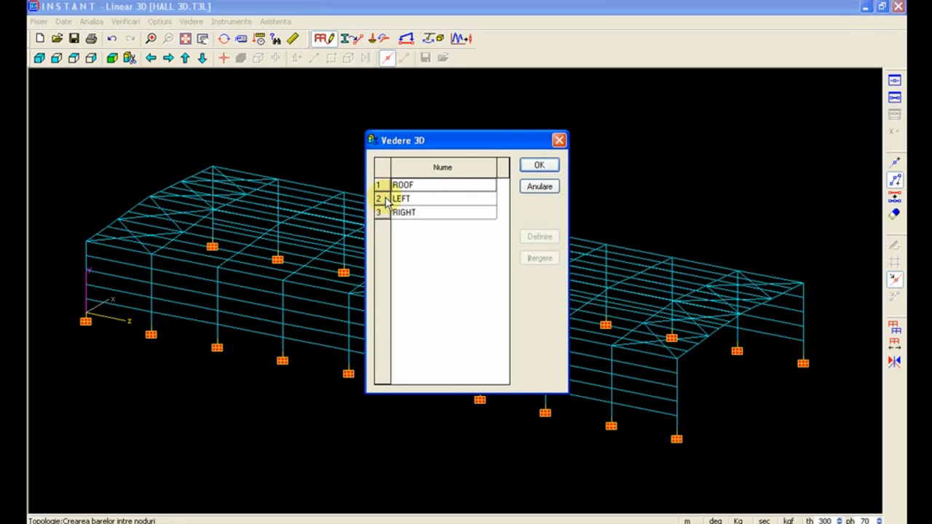
pyautogui.click(538, 165)
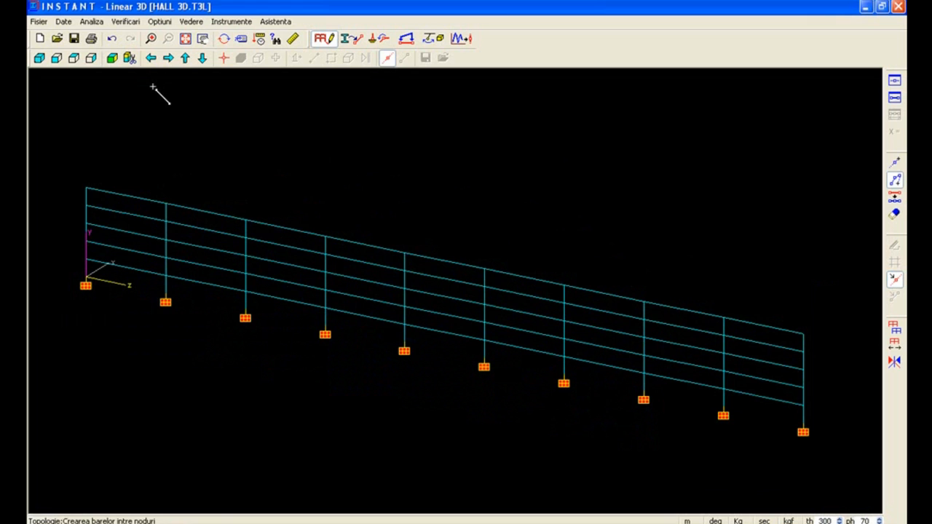
pyautogui.click(92, 58)
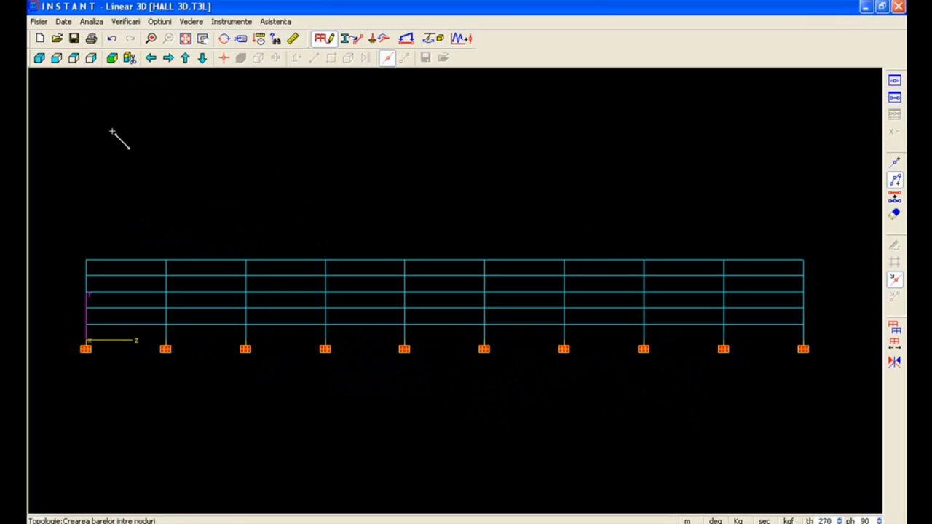
pyautogui.moveTo(189, 118)
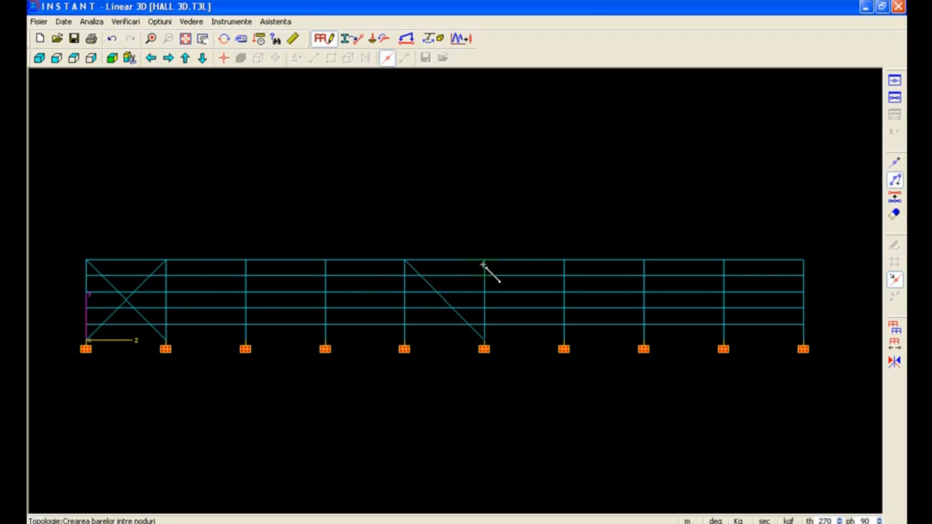
pyautogui.moveTo(404, 348); pyautogui.dragTo(484, 262)
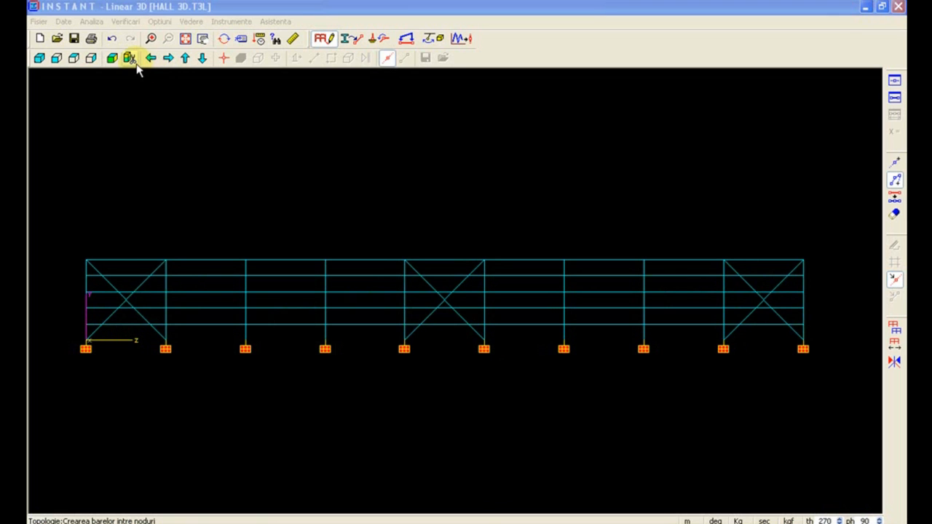
# Step: Display the whole structure in 3D and select the three side-wall X bracings
pyautogui.click(128, 58)
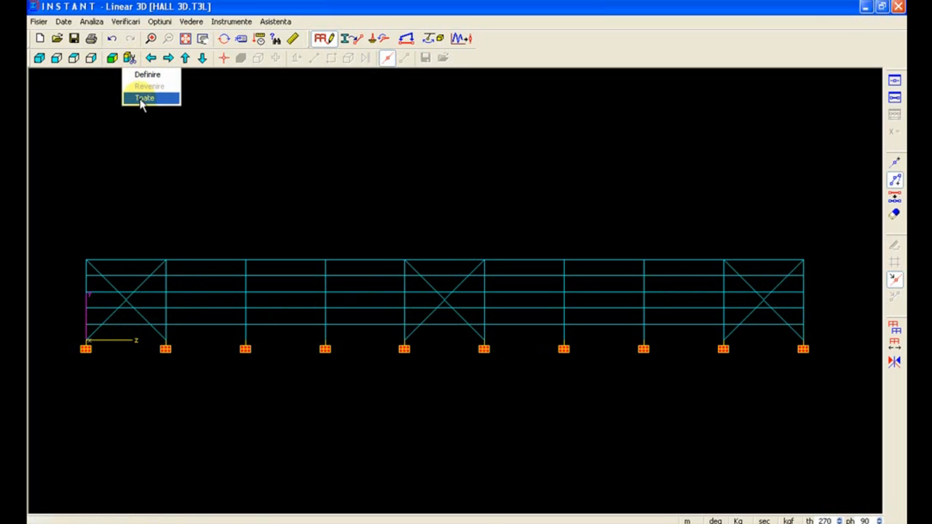
pyautogui.click(144, 98)
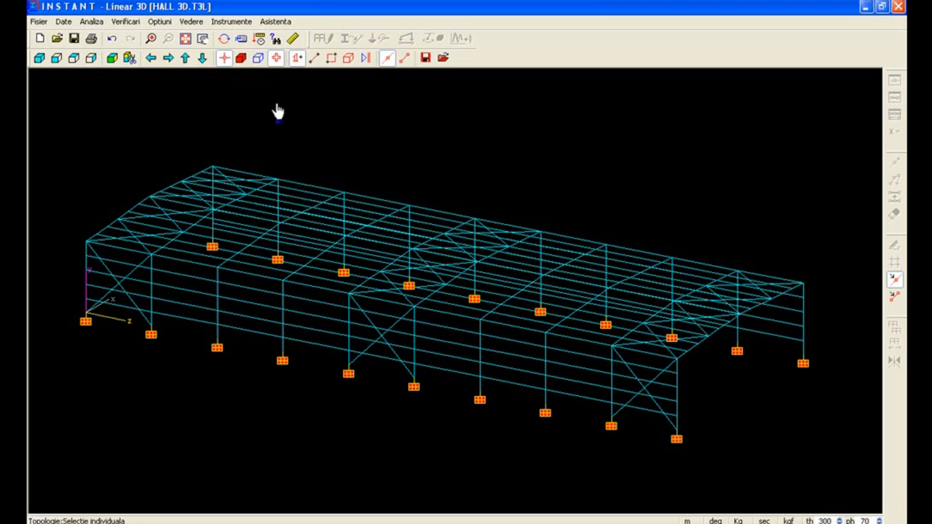
pyautogui.moveTo(290, 84)
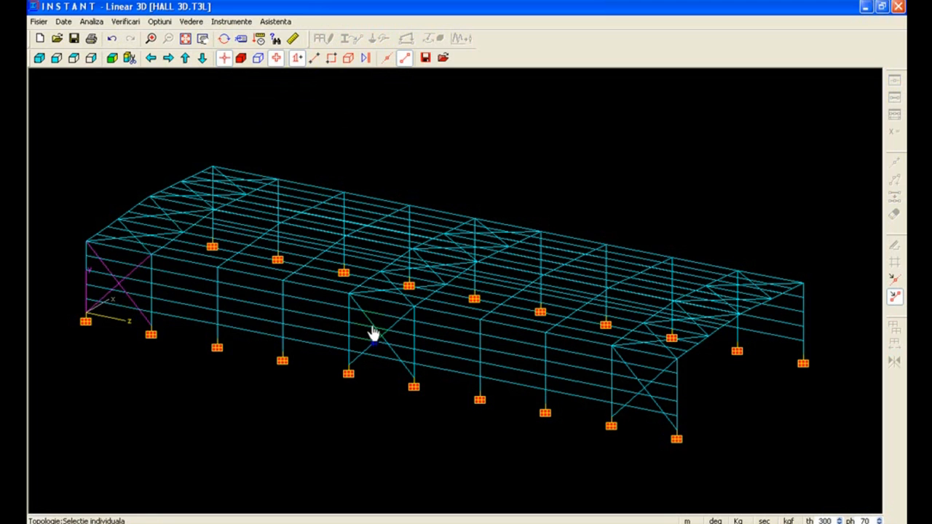
pyautogui.click(375, 333)
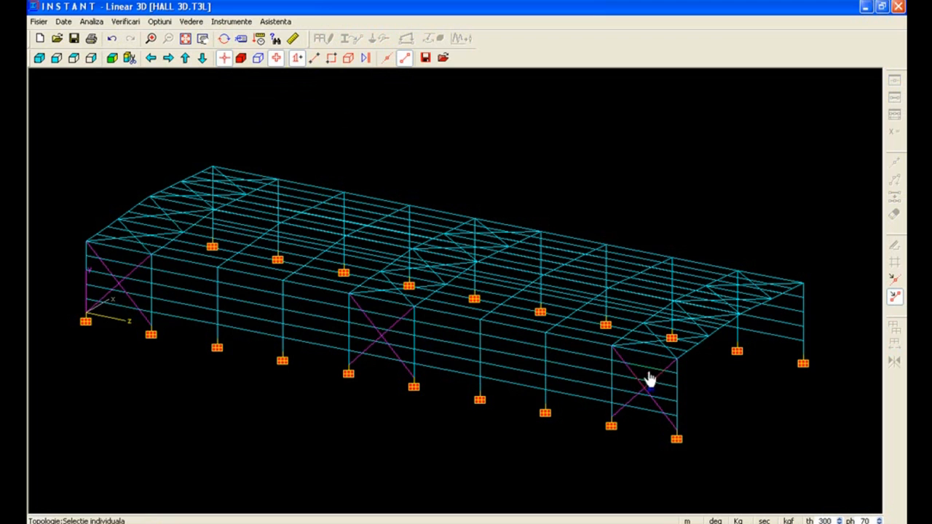
pyautogui.click(323, 37)
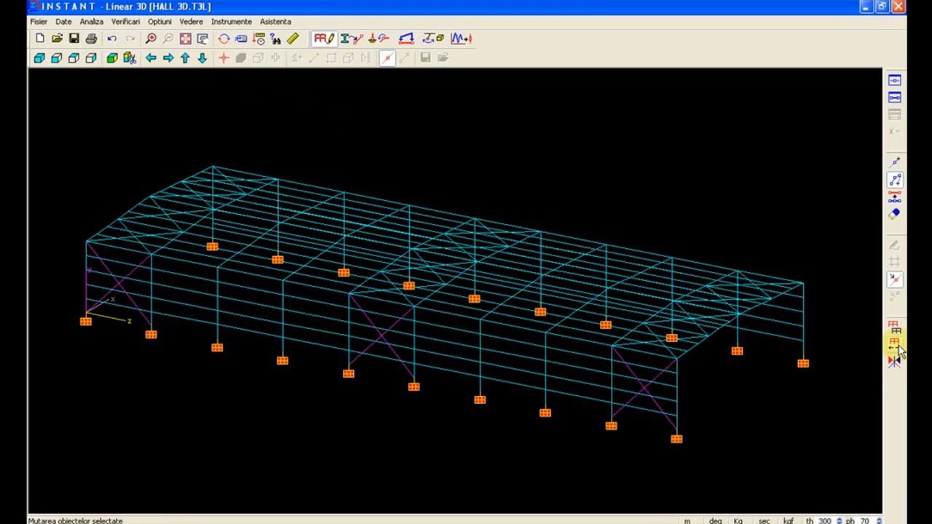
# Step: Copy the side-wall bracings with Dx = 20, keeping all attributes
pyautogui.click(894, 335)
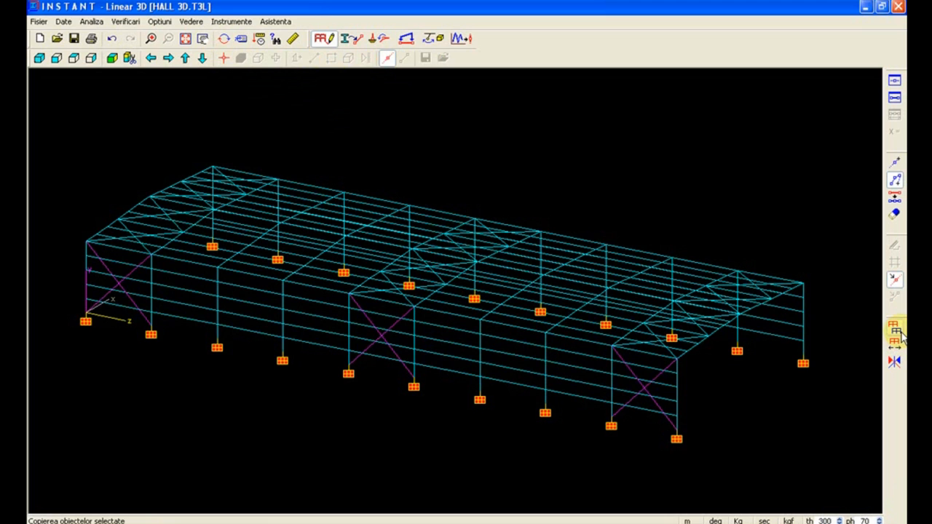
pyautogui.click(894, 330)
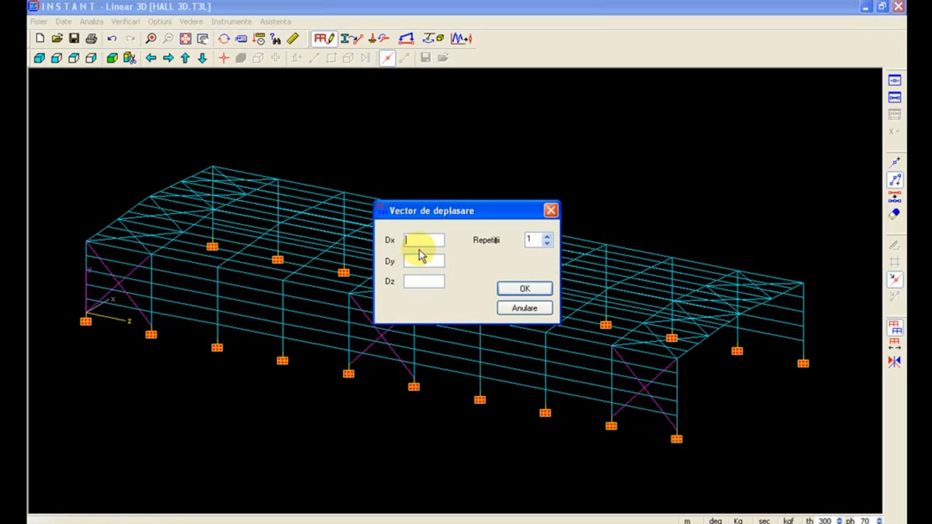
pyautogui.write('20')
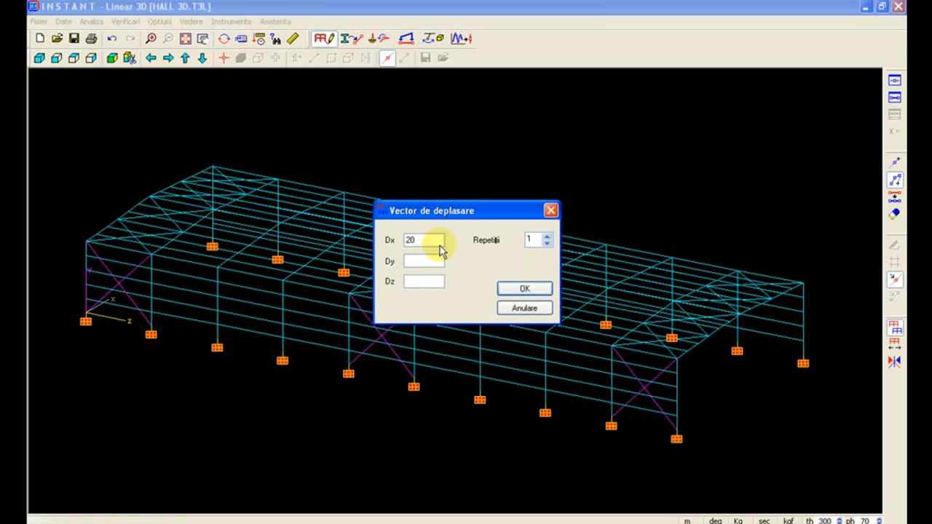
pyautogui.click(524, 289)
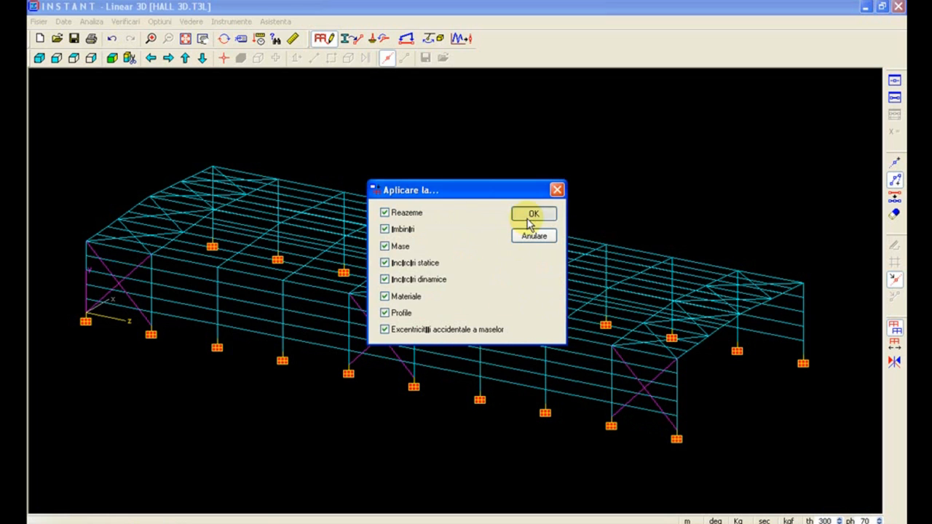
pyautogui.click(533, 213)
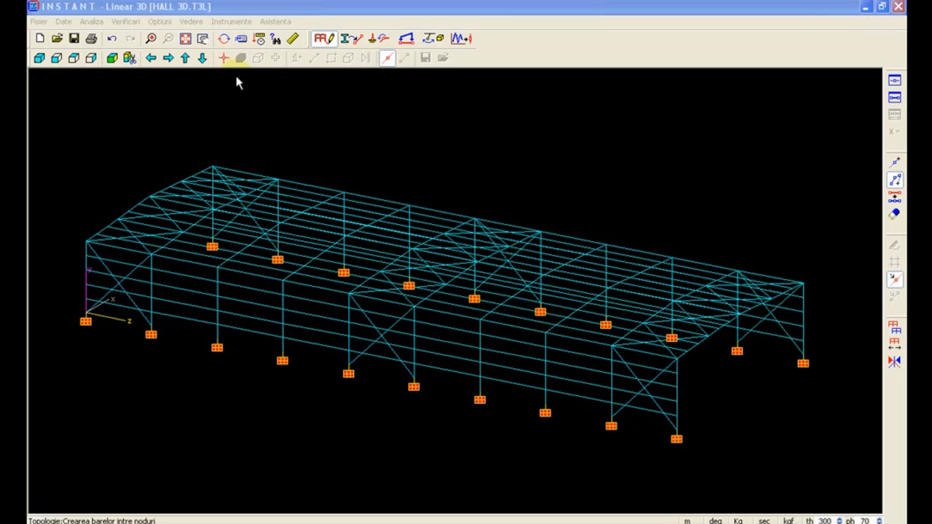
# Step: Window-select all roof members from the top view, then return to the 3D view
pyautogui.click(73, 58)
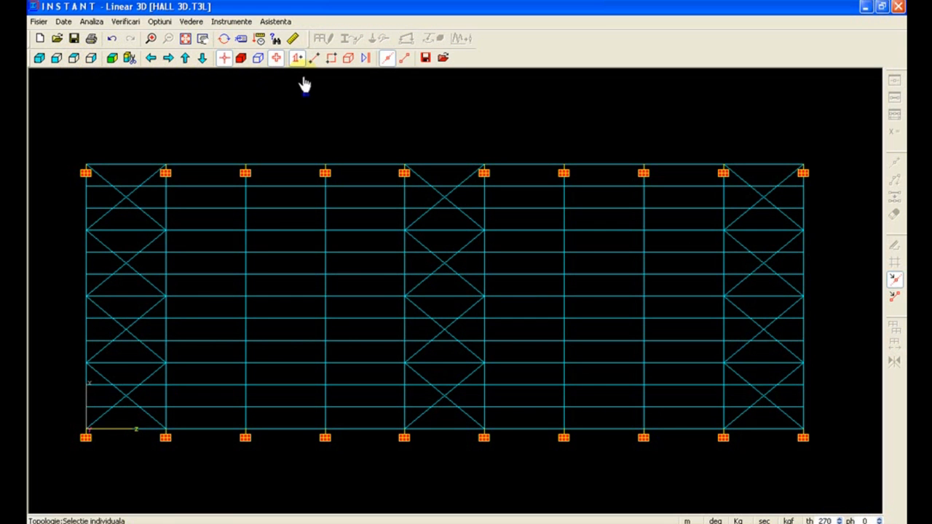
pyautogui.click(404, 58)
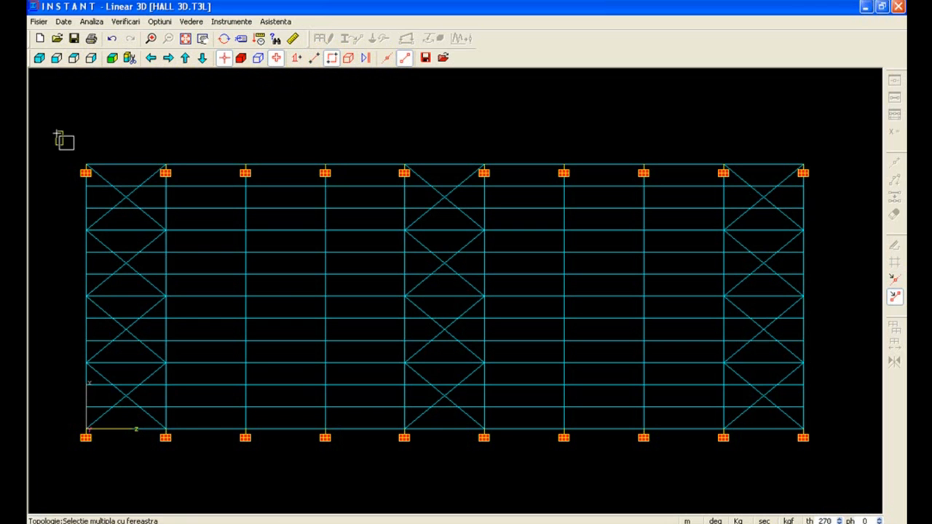
pyautogui.moveTo(56, 131); pyautogui.dragTo(633, 436)
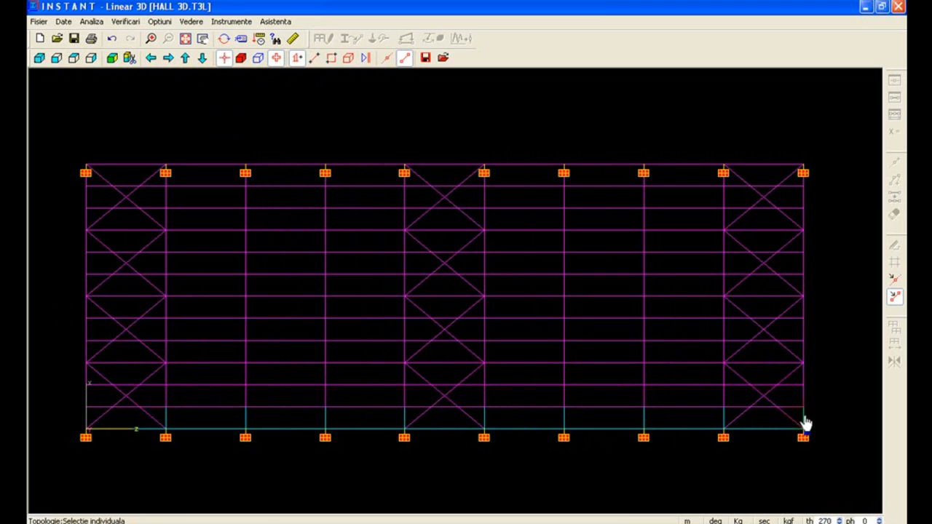
pyautogui.moveTo(722, 423)
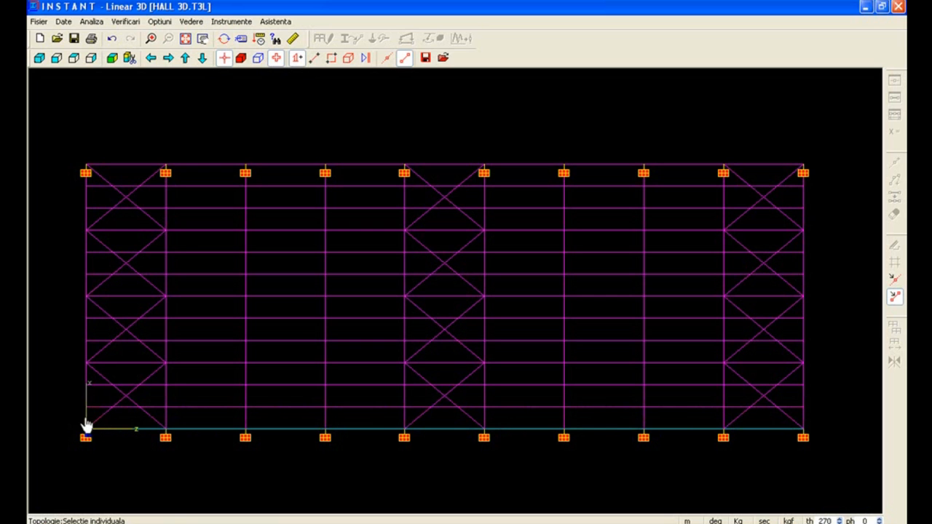
pyautogui.moveTo(179, 382)
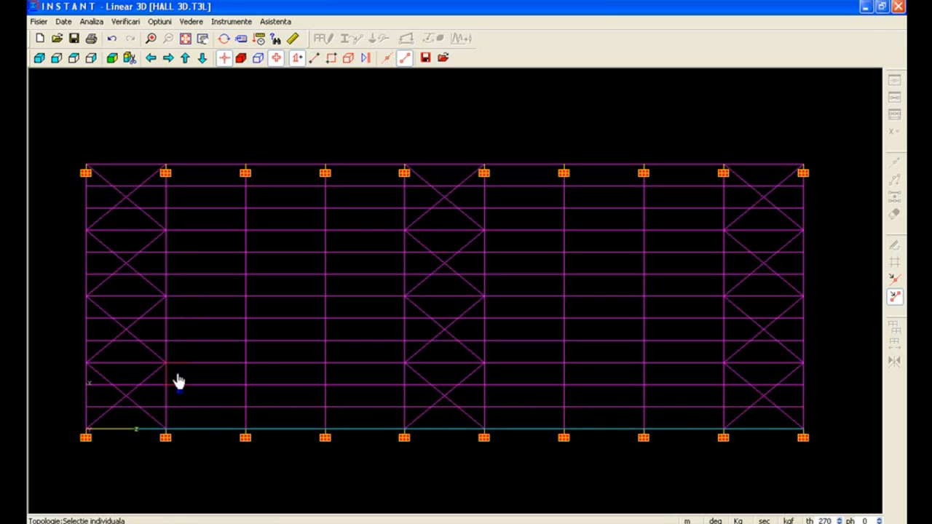
pyautogui.click(387, 58)
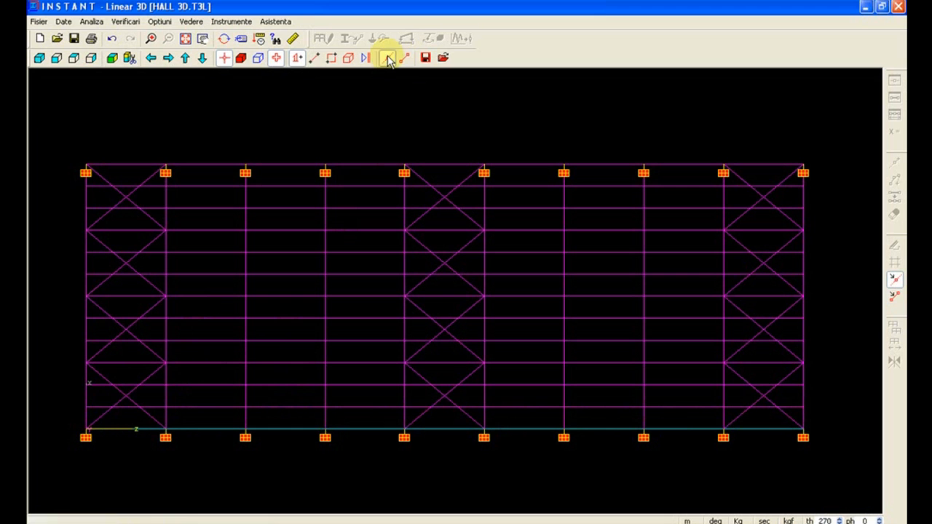
pyautogui.click(388, 58)
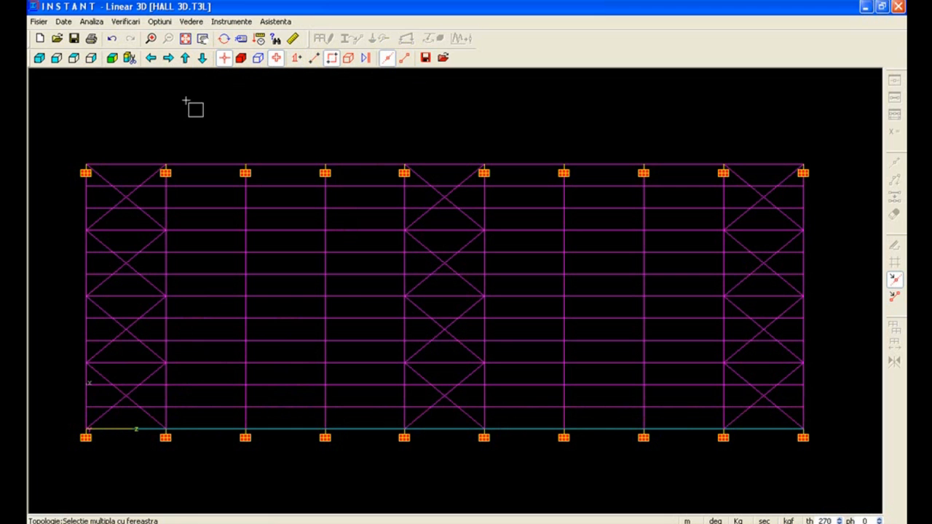
pyautogui.moveTo(193, 108); pyautogui.dragTo(790, 428)
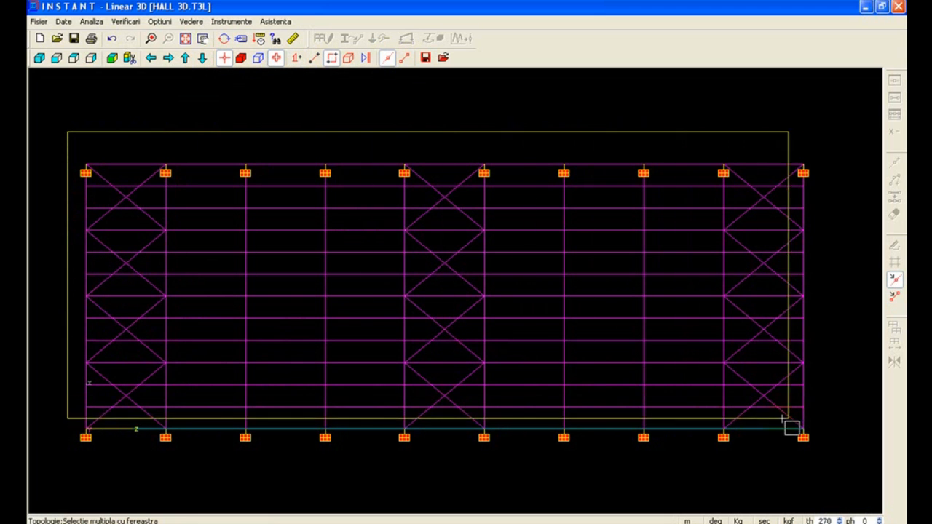
pyautogui.click(39, 57)
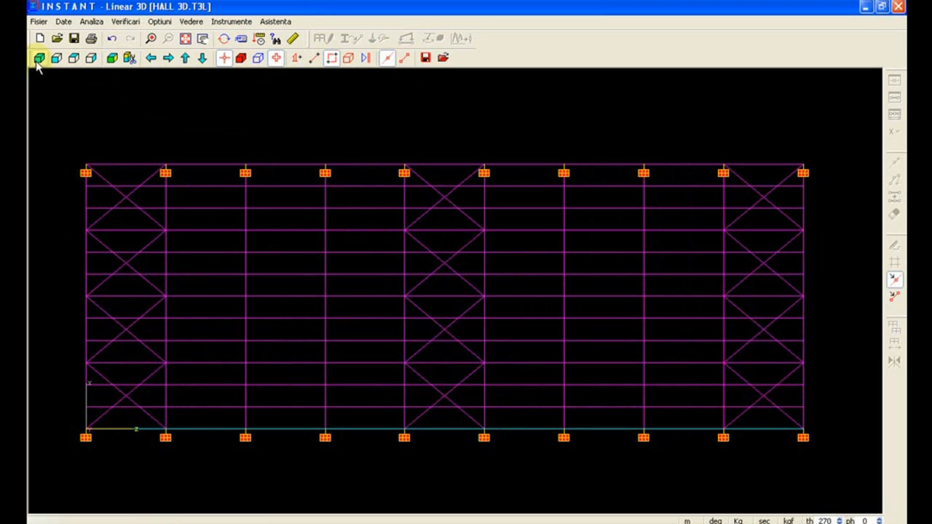
pyautogui.click(39, 58)
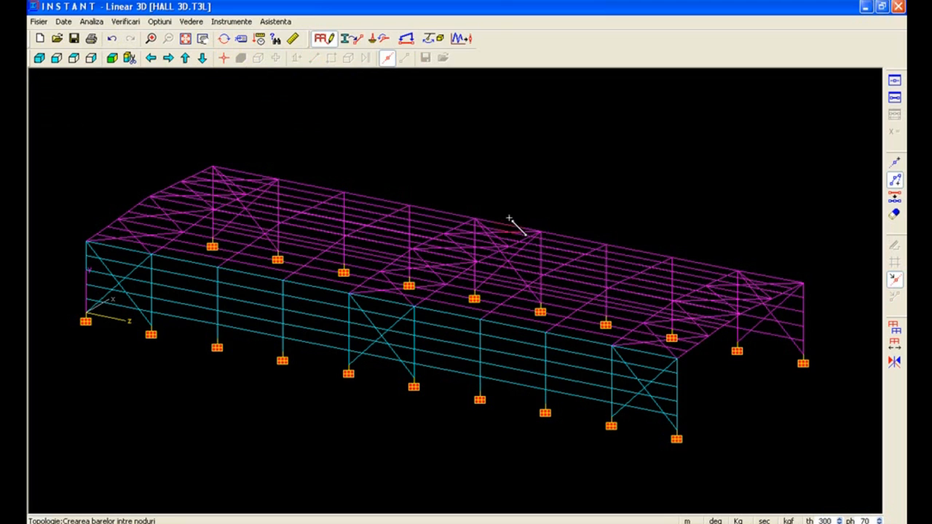
pyautogui.moveTo(804, 364)
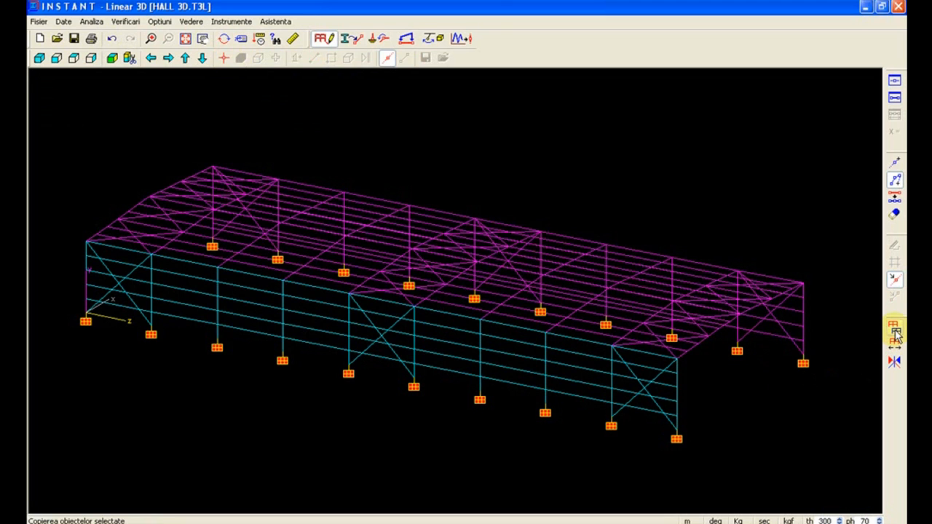
# Step: Copy the roof with Dx = 20 and all attributes, then display the -150.00 rafter loads
pyautogui.click(893, 328)
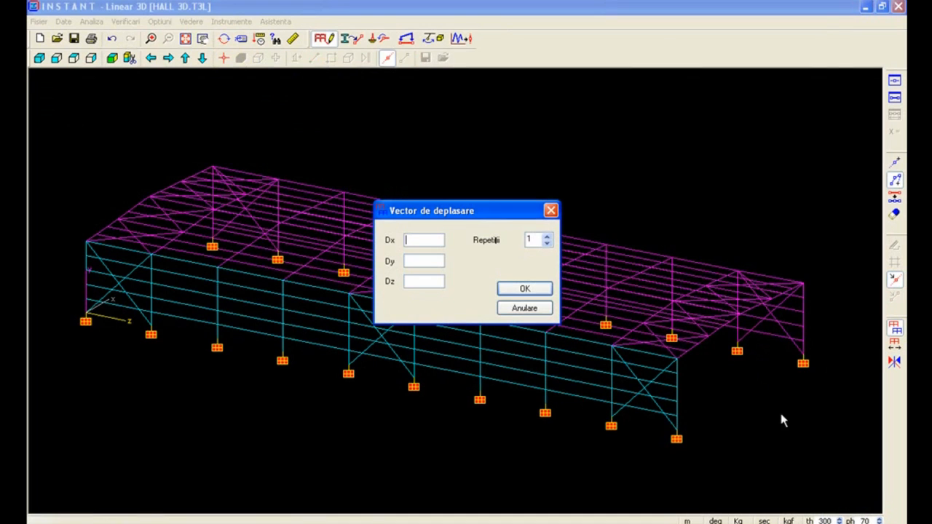
pyautogui.moveTo(753, 404)
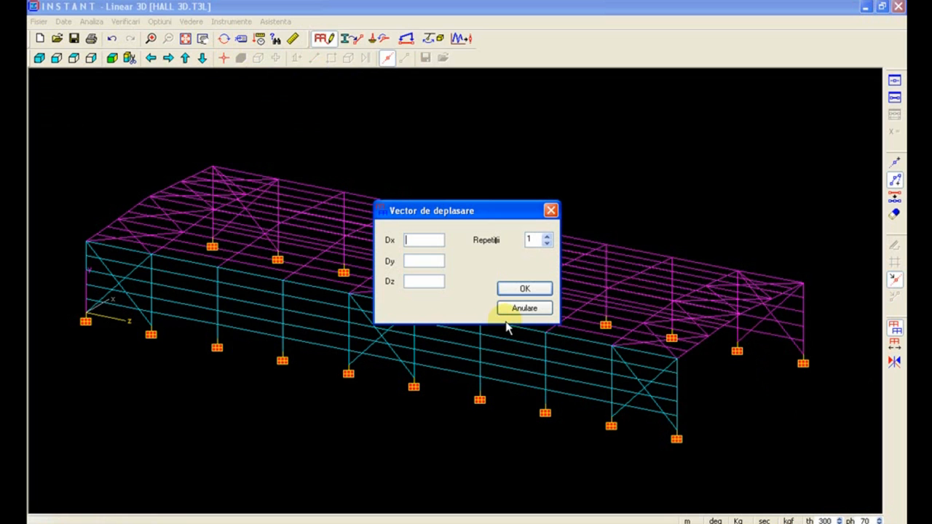
pyautogui.write('20')
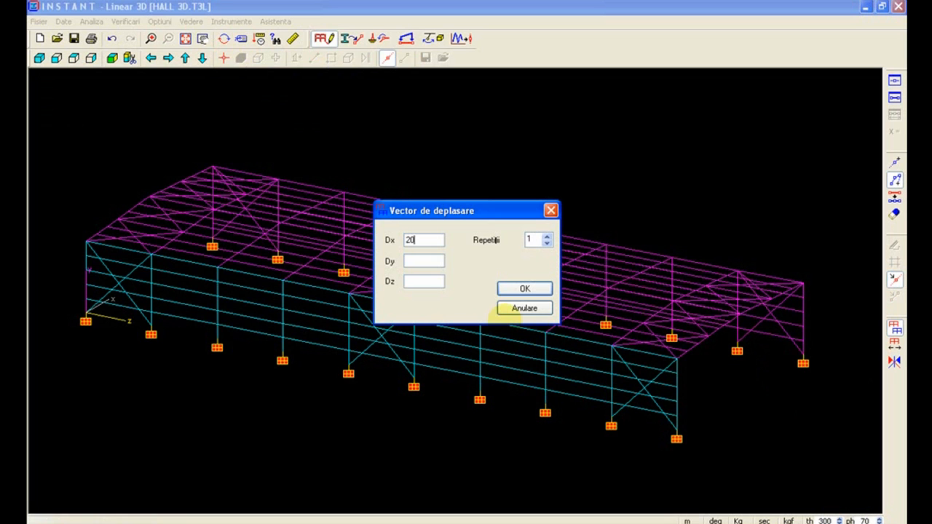
pyautogui.click(524, 288)
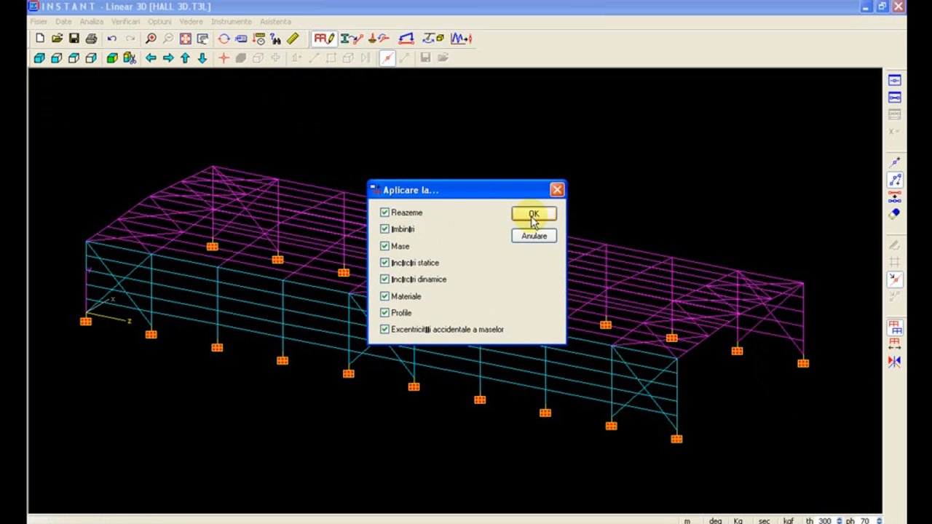
pyautogui.click(533, 213)
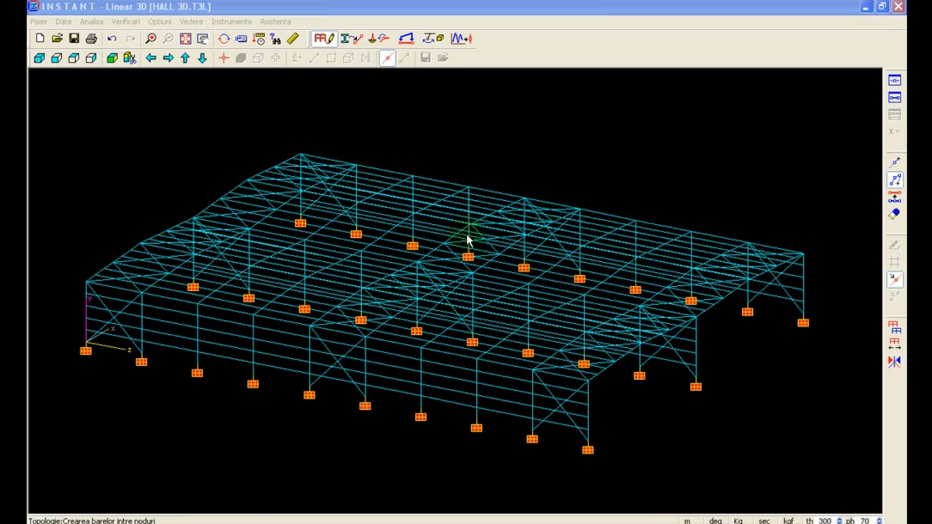
pyautogui.click(353, 39)
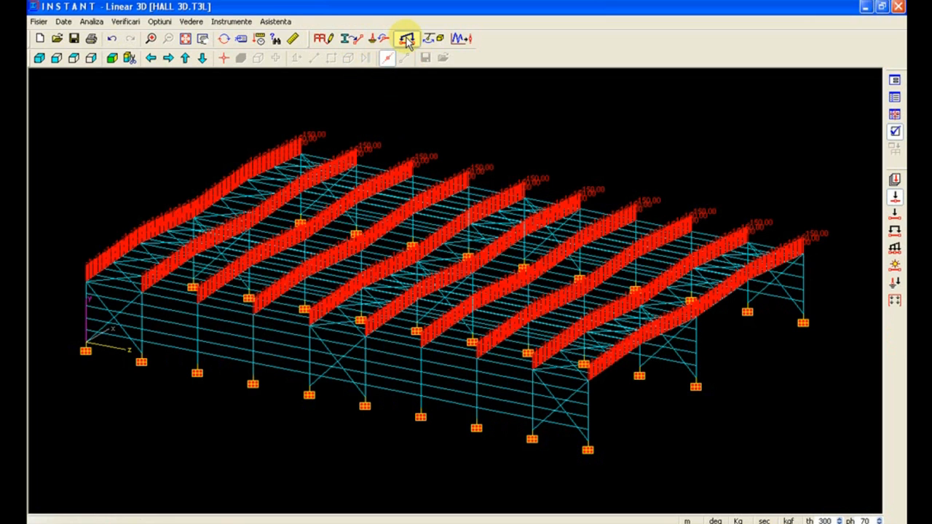
# Step: Start placing nodal loads in the PERMANENT load case
pyautogui.click(406, 39)
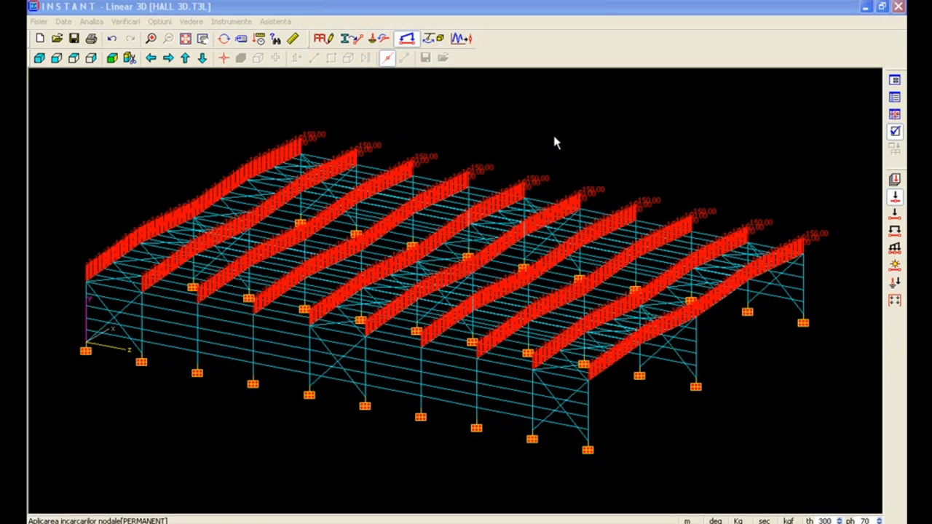
pyautogui.moveTo(404, 115)
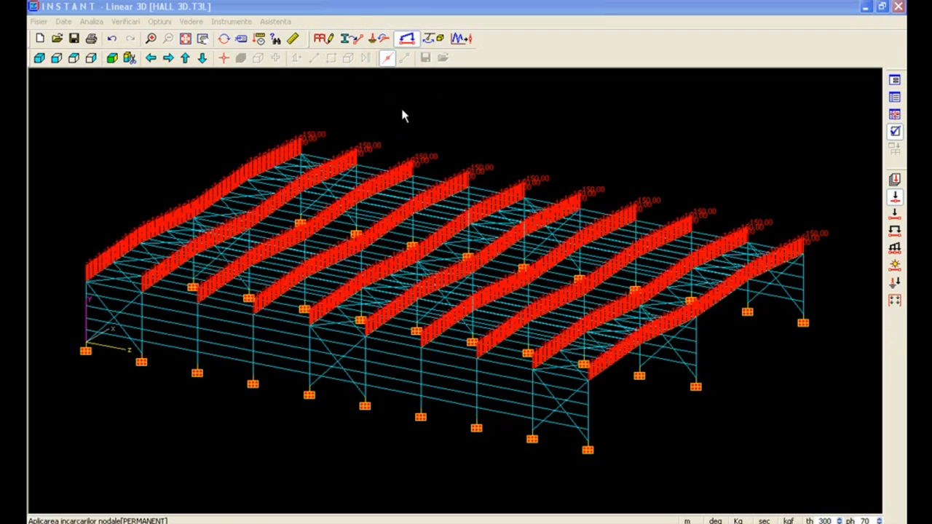